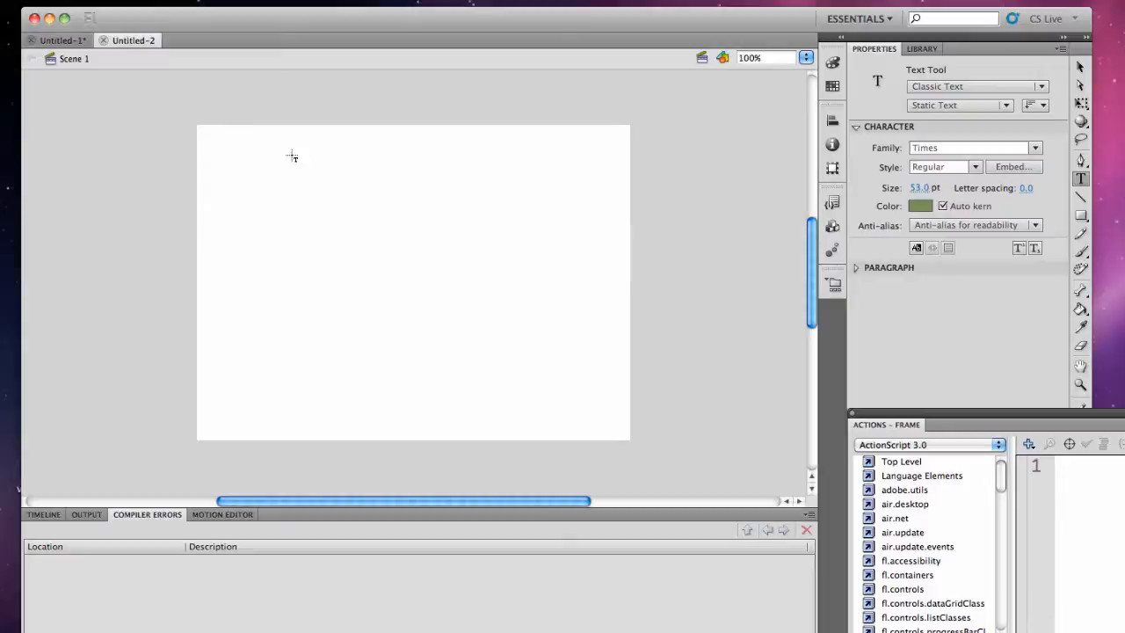
# - Create a text box reading "One" near the top of the stage and position it
pyautogui.moveTo(290, 123); pyautogui.dragTo(494, 165)
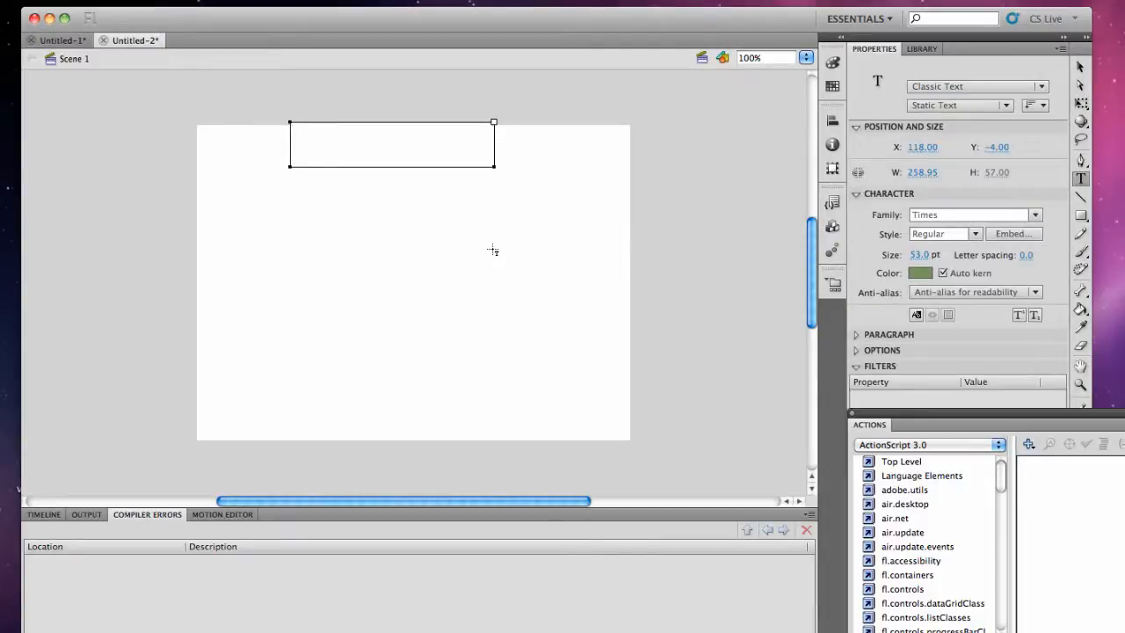
pyautogui.write('ON')
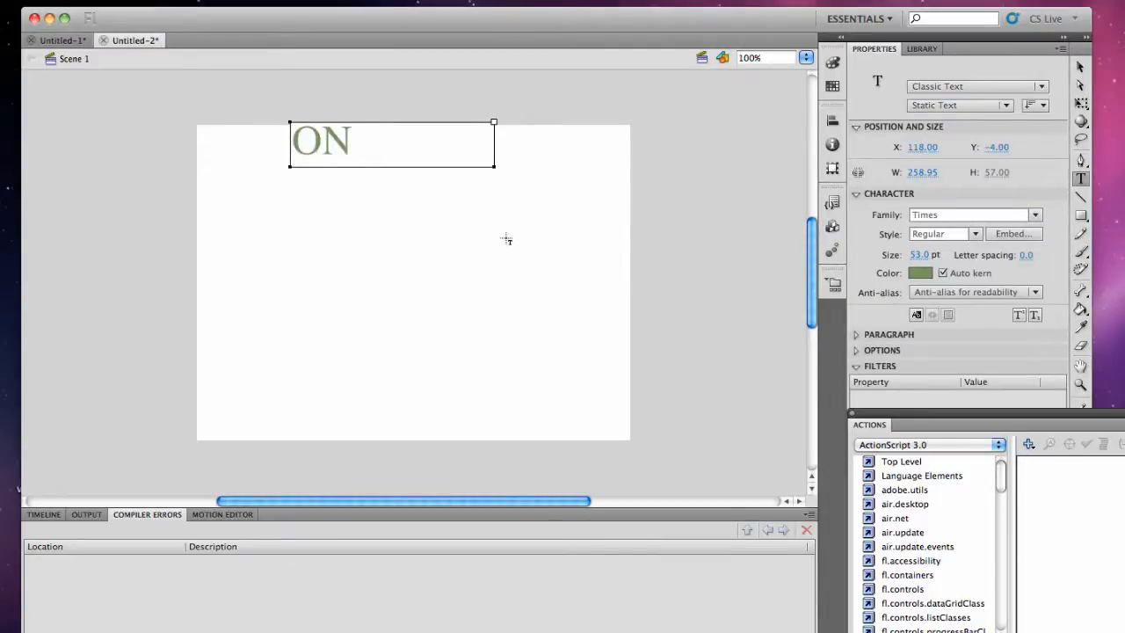
pyautogui.write('ne')
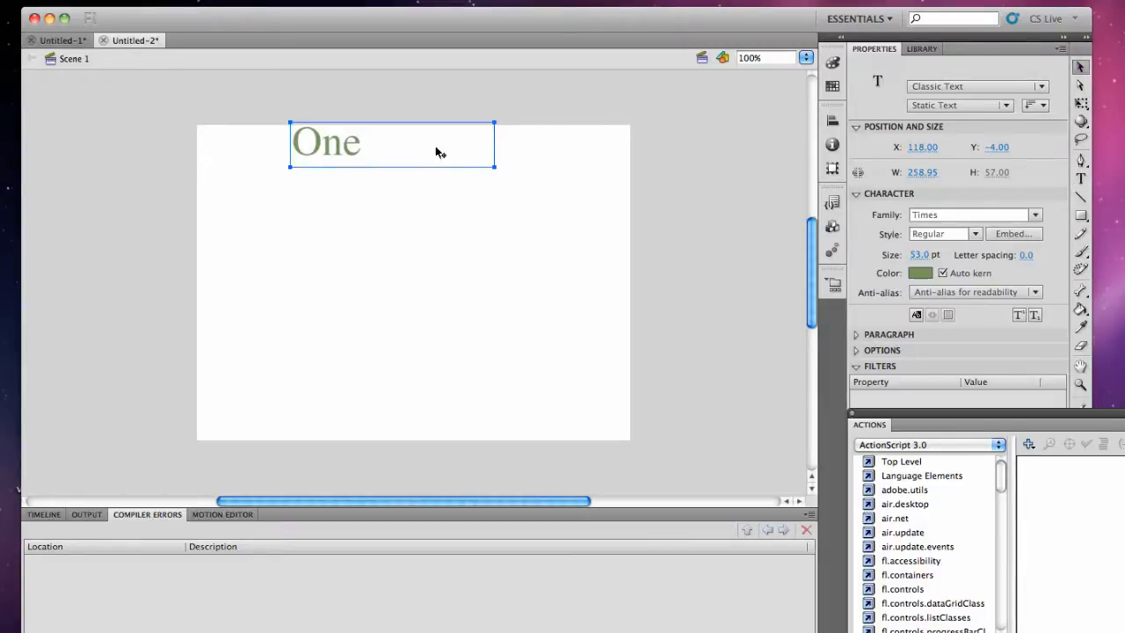
pyautogui.moveTo(391, 142); pyautogui.dragTo(440, 181)
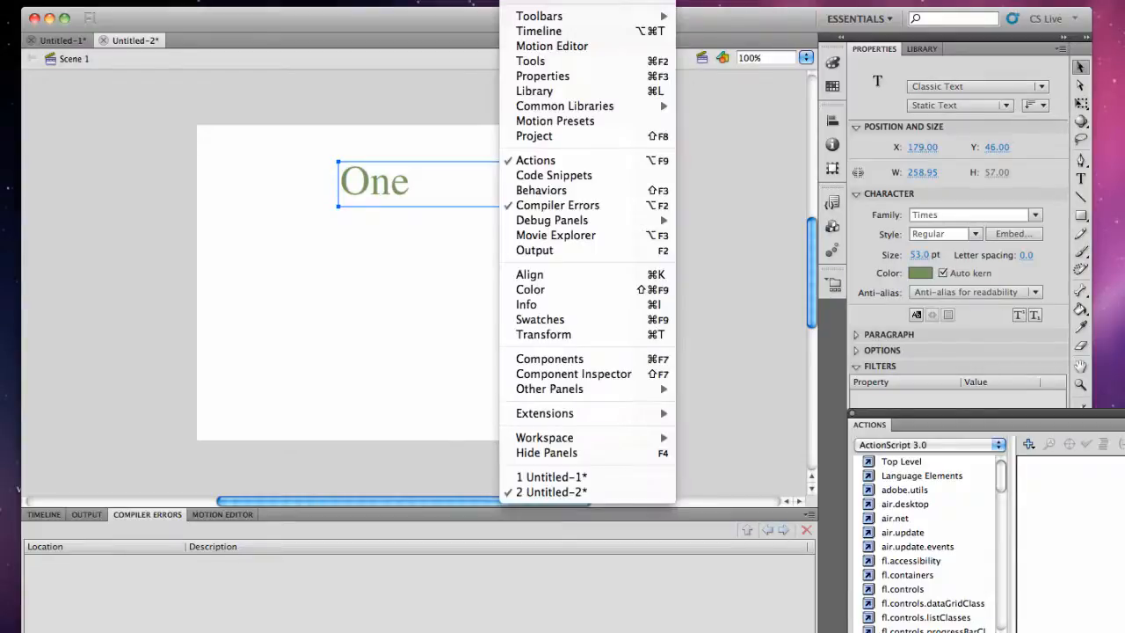
pyautogui.moveTo(564, 106)
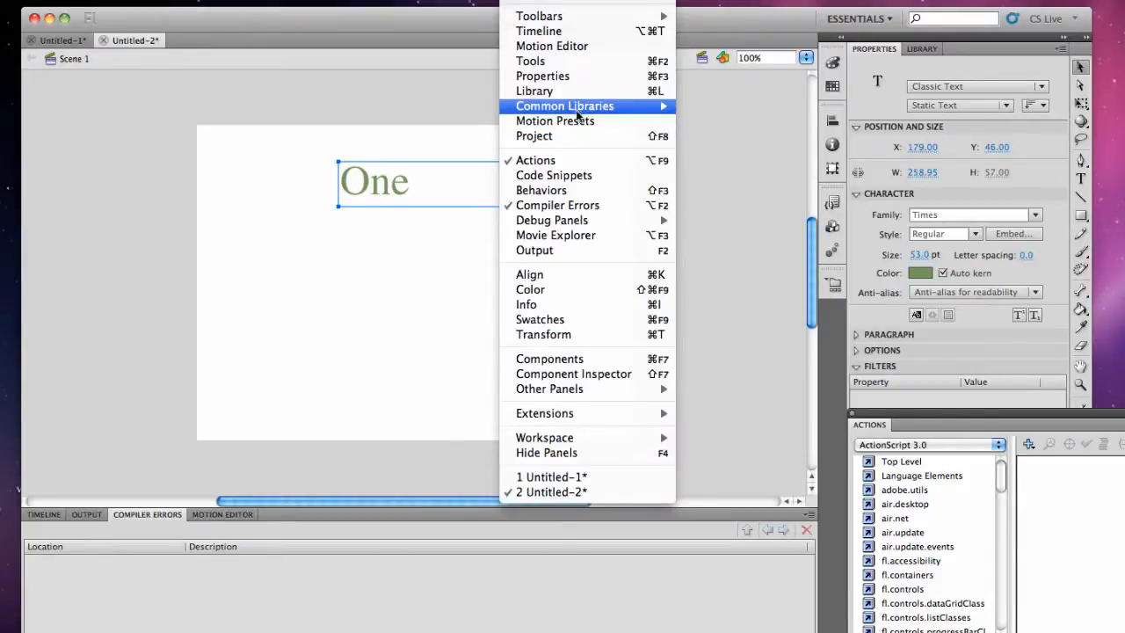
# - Show the common Buttons library's rounded playback folder scrolled to the green buttons
pyautogui.click(565, 106)
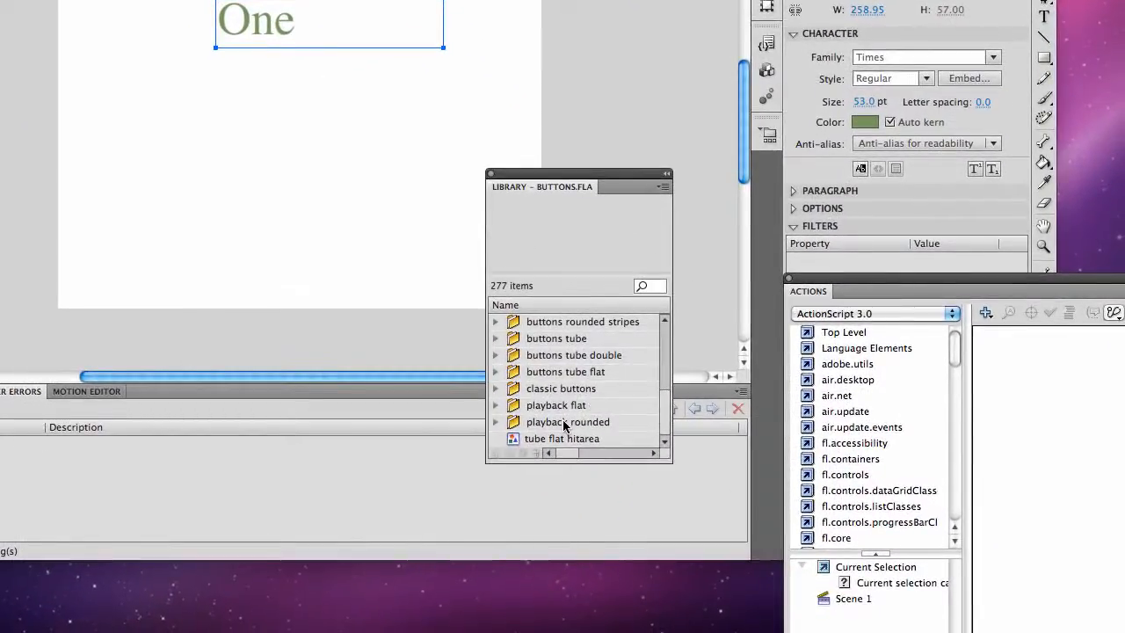
pyautogui.click(568, 422)
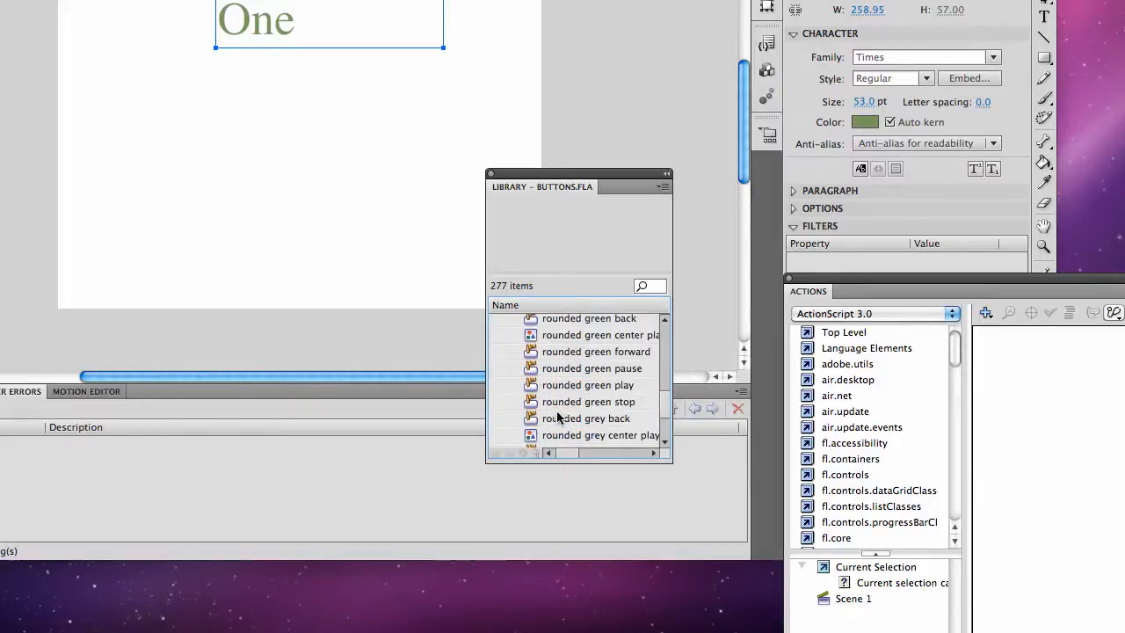
pyautogui.scroll(-3)
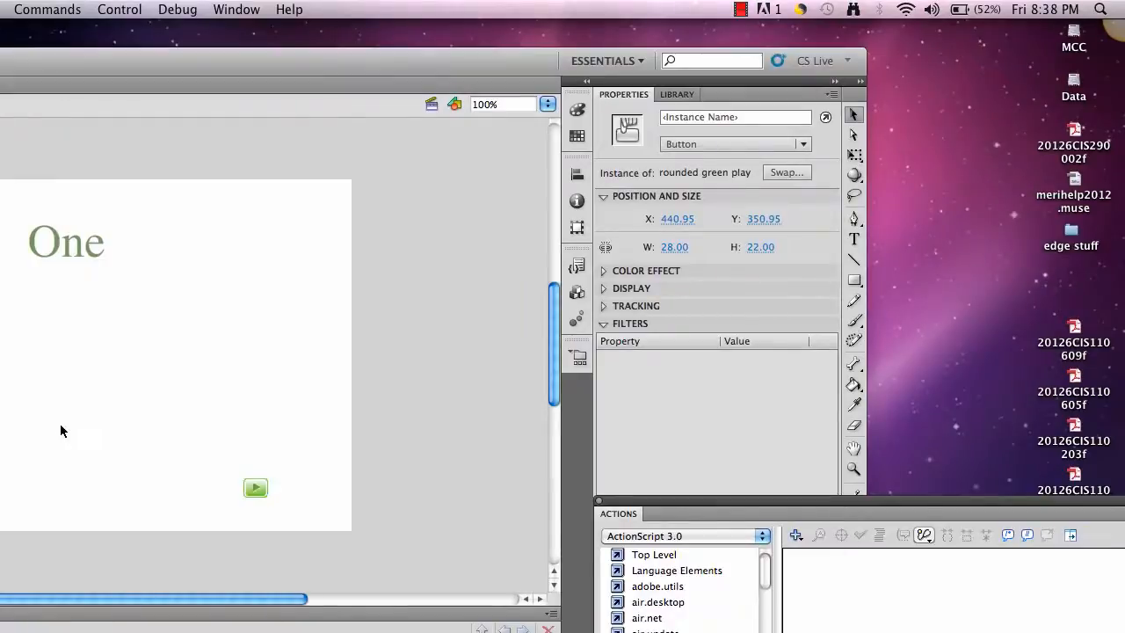
# - Add a second green button, flipped backward, level with the forward button at lower left
pyautogui.moveTo(255, 489); pyautogui.dragTo(109, 355)
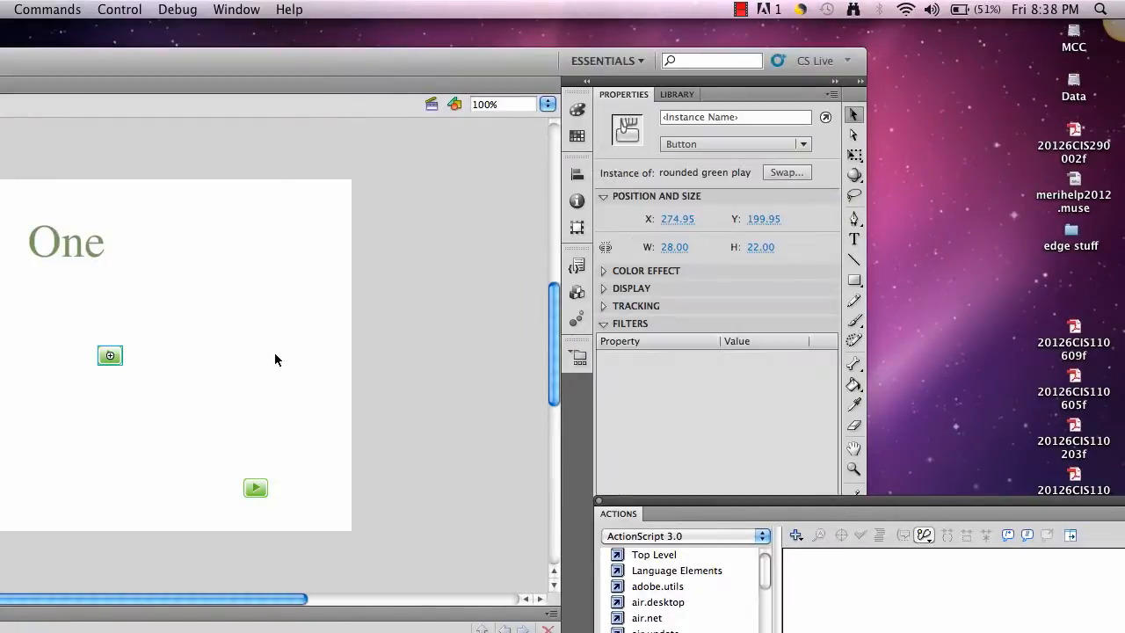
pyautogui.moveTo(855, 154)
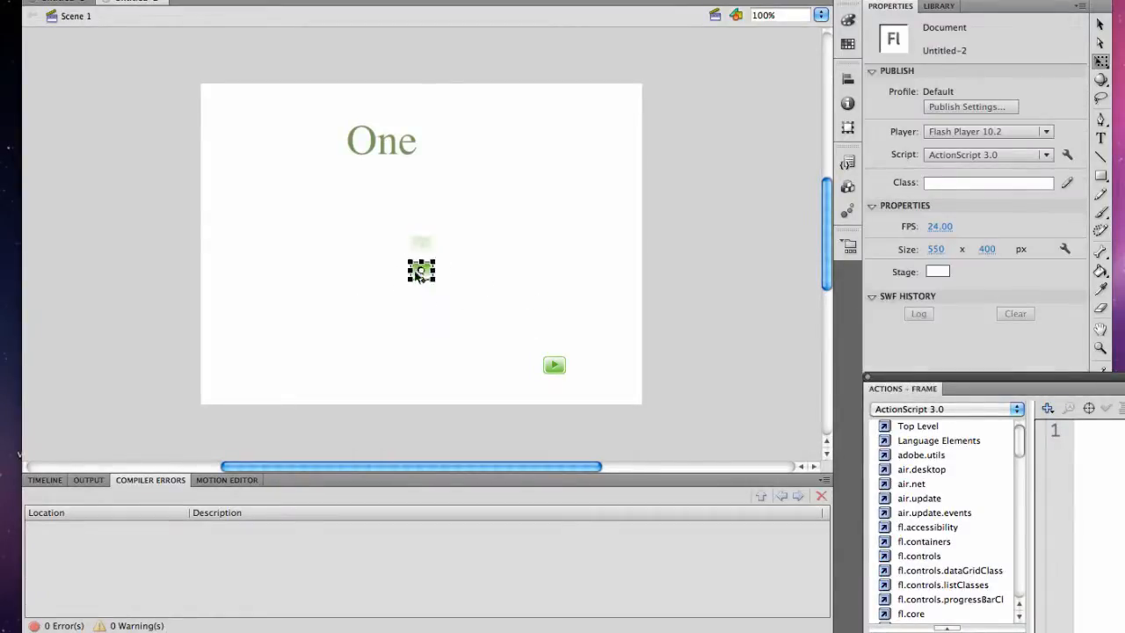
pyautogui.moveTo(422, 270); pyautogui.dragTo(459, 354)
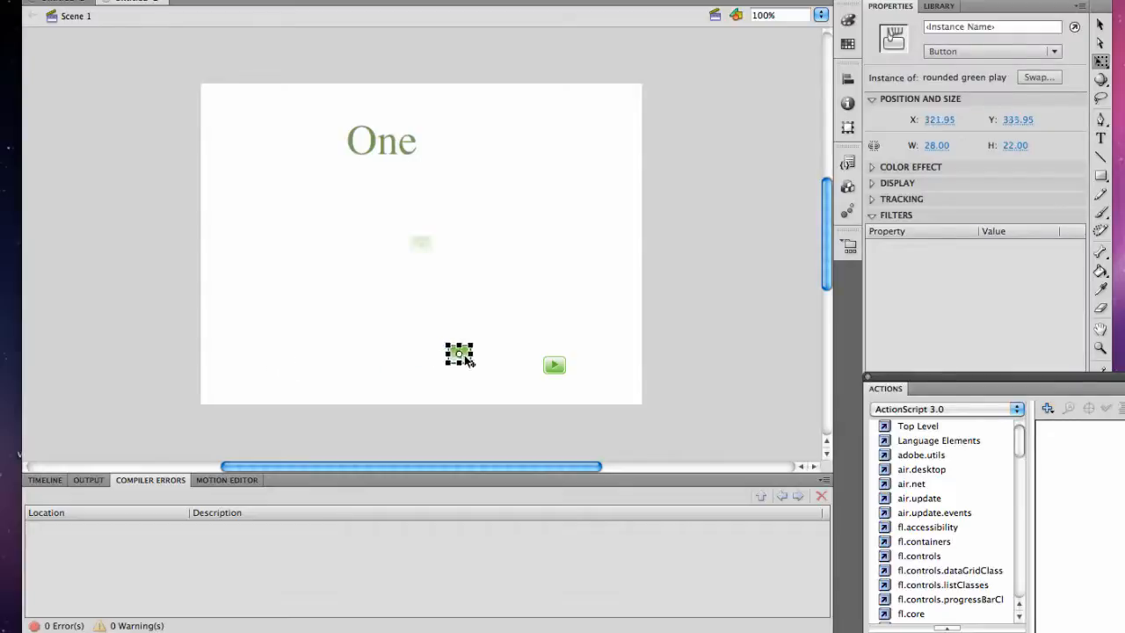
pyautogui.moveTo(457, 353); pyautogui.dragTo(407, 364)
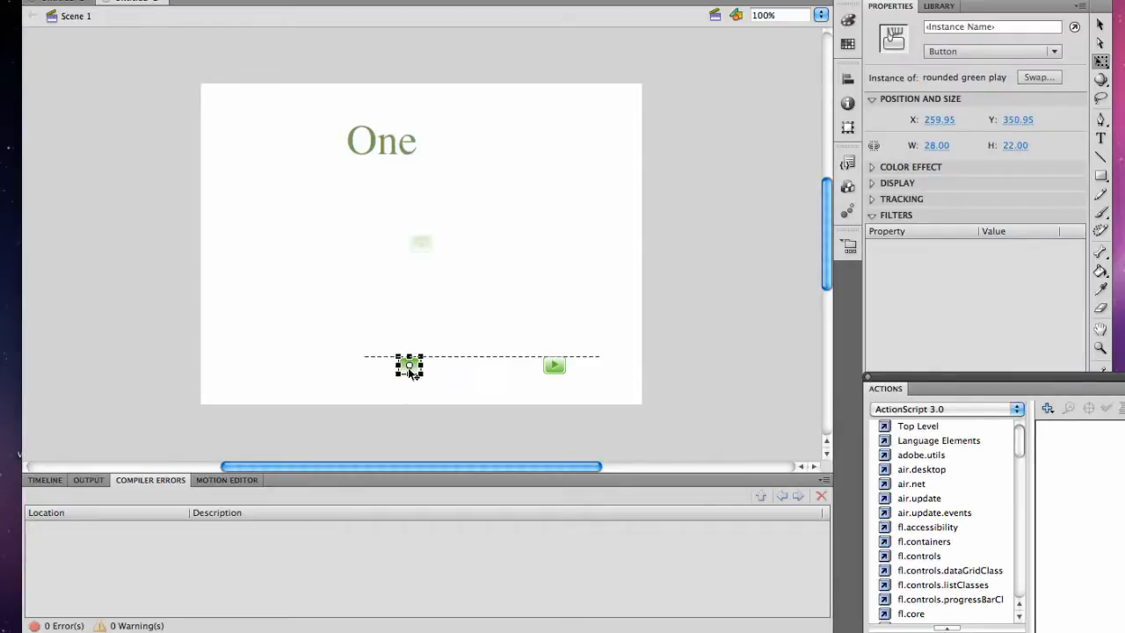
pyautogui.moveTo(408, 363); pyautogui.dragTo(285, 364)
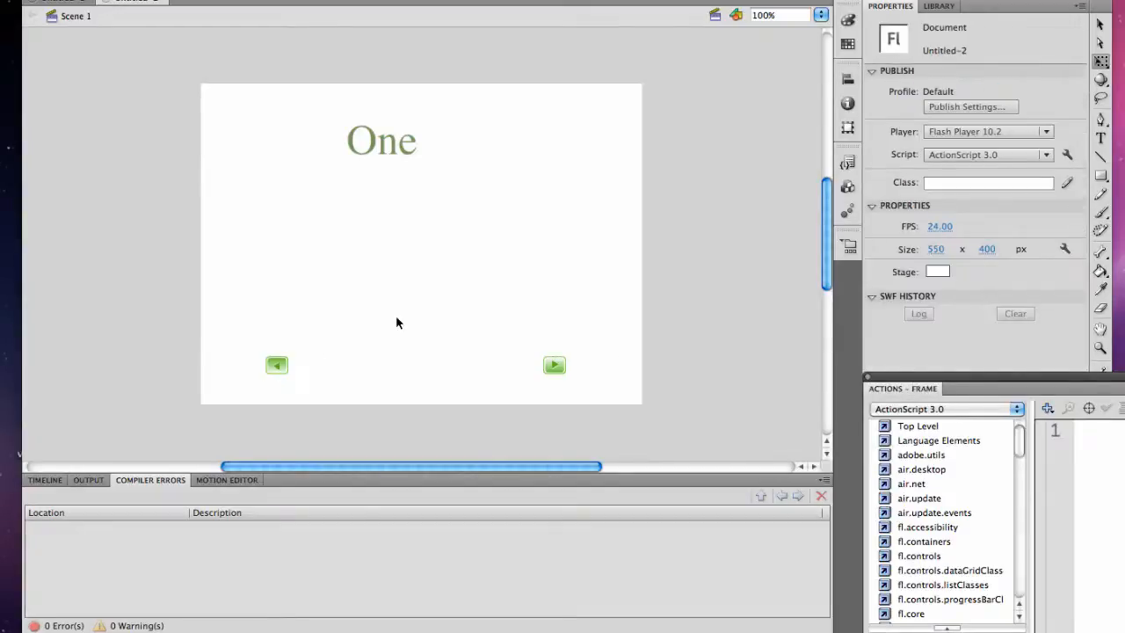
pyautogui.moveTo(555, 378)
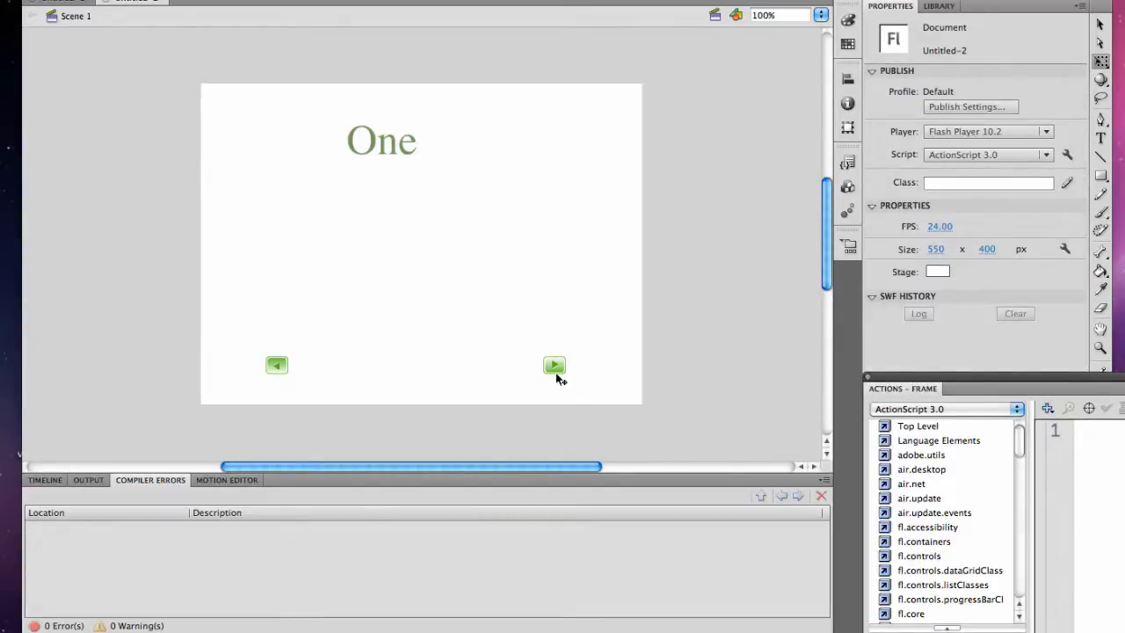
# - Name the left back-arrow button instance "backward" in the Properties panel
pyautogui.click(554, 364)
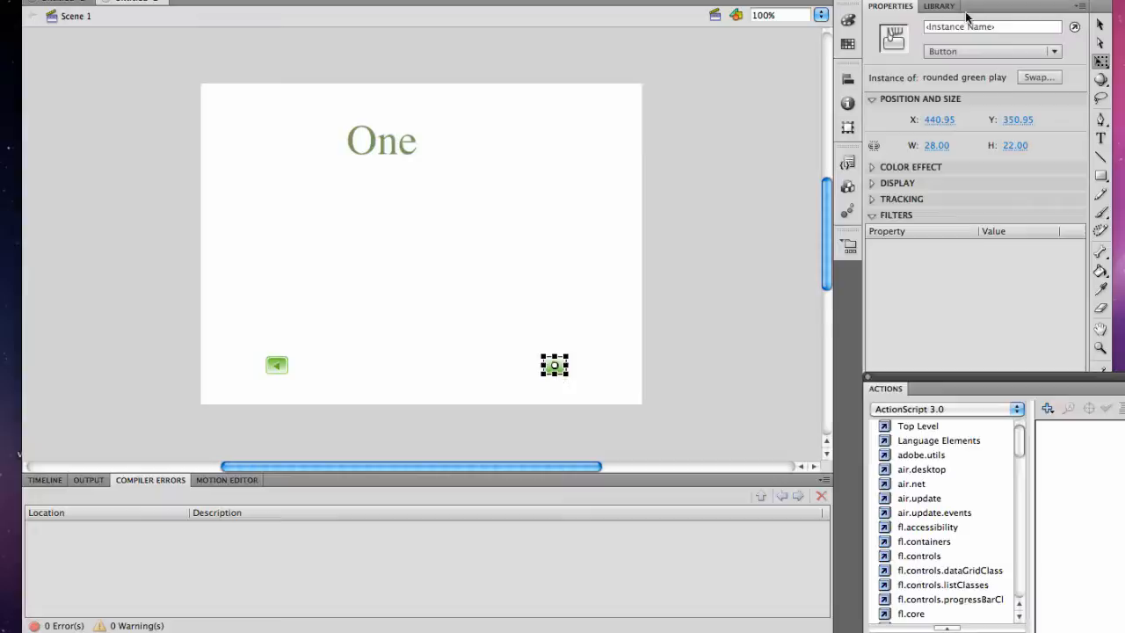
pyautogui.click(991, 27)
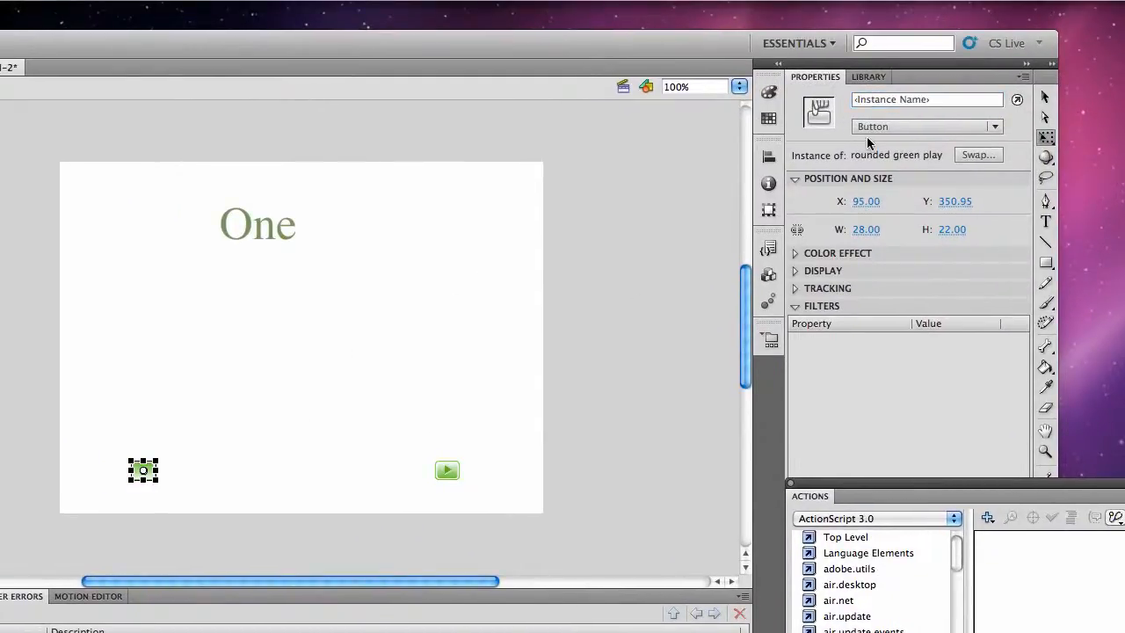
pyautogui.write('bak')
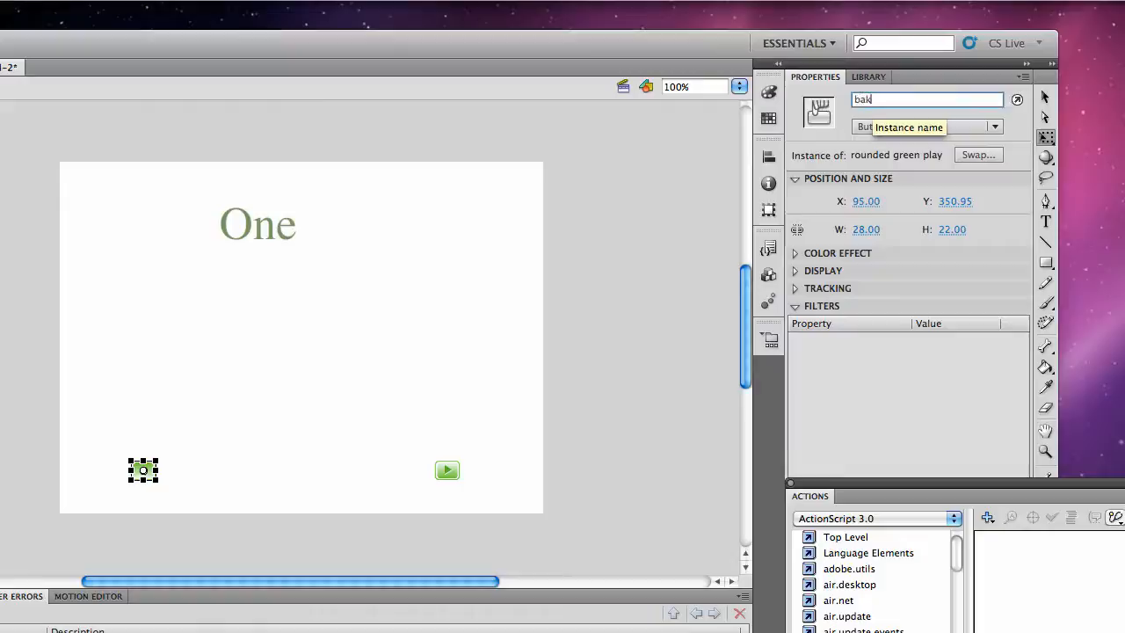
pyautogui.write('backward1')
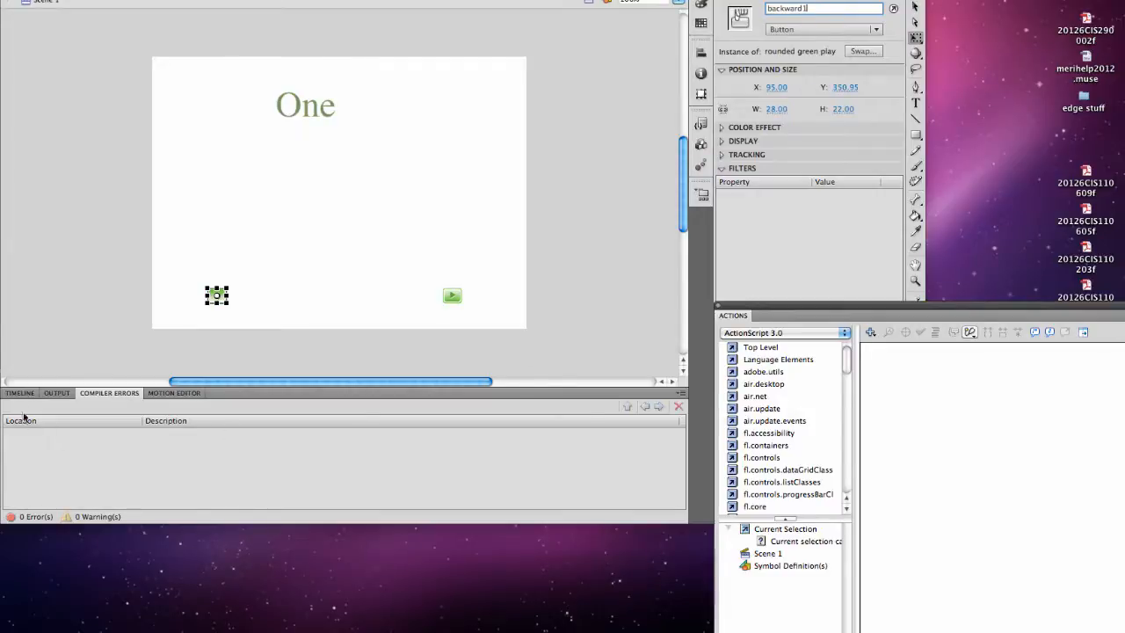
# - Rename the upper timeline layer to Actions and the lower one to content
pyautogui.click(20, 393)
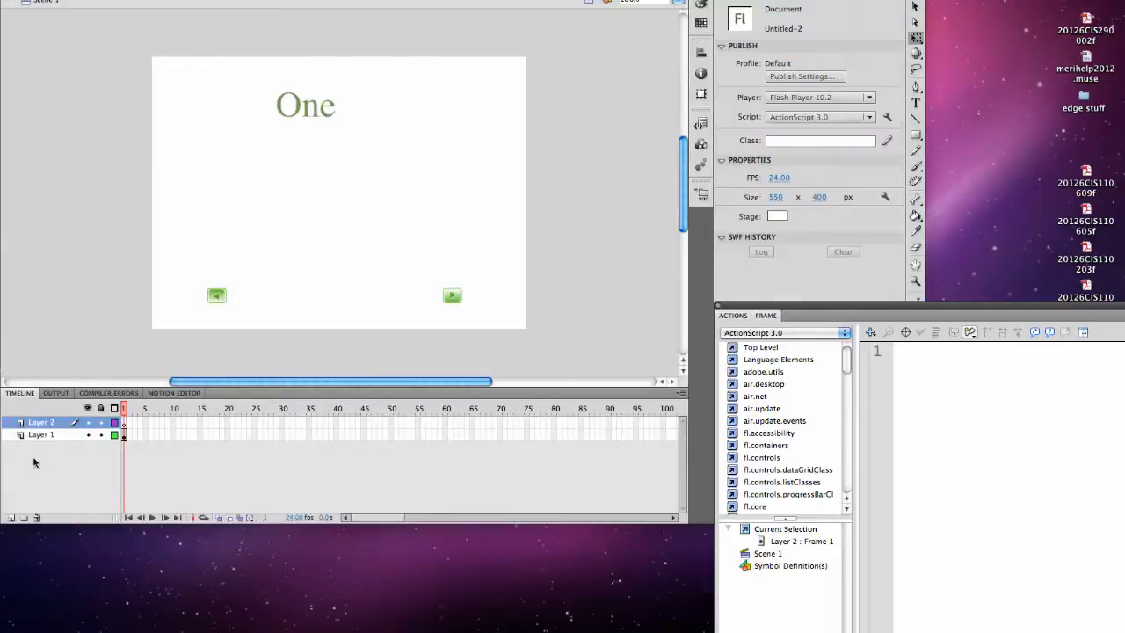
pyautogui.doubleClick(42, 422)
pyautogui.write('Actions')
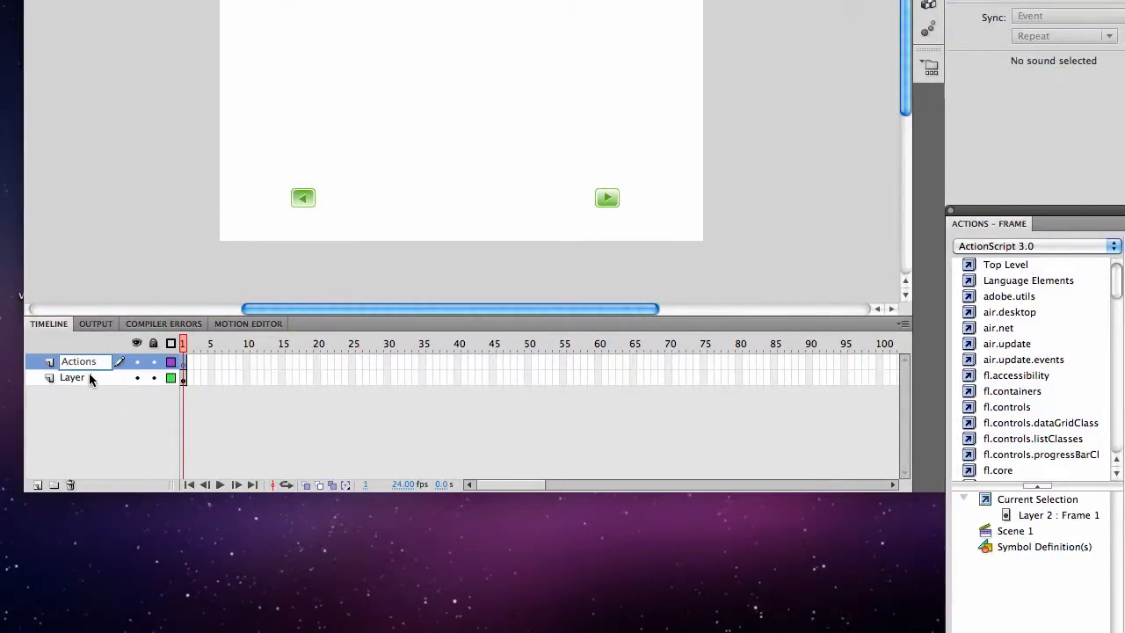
pyautogui.click(72, 376)
pyautogui.write('content')
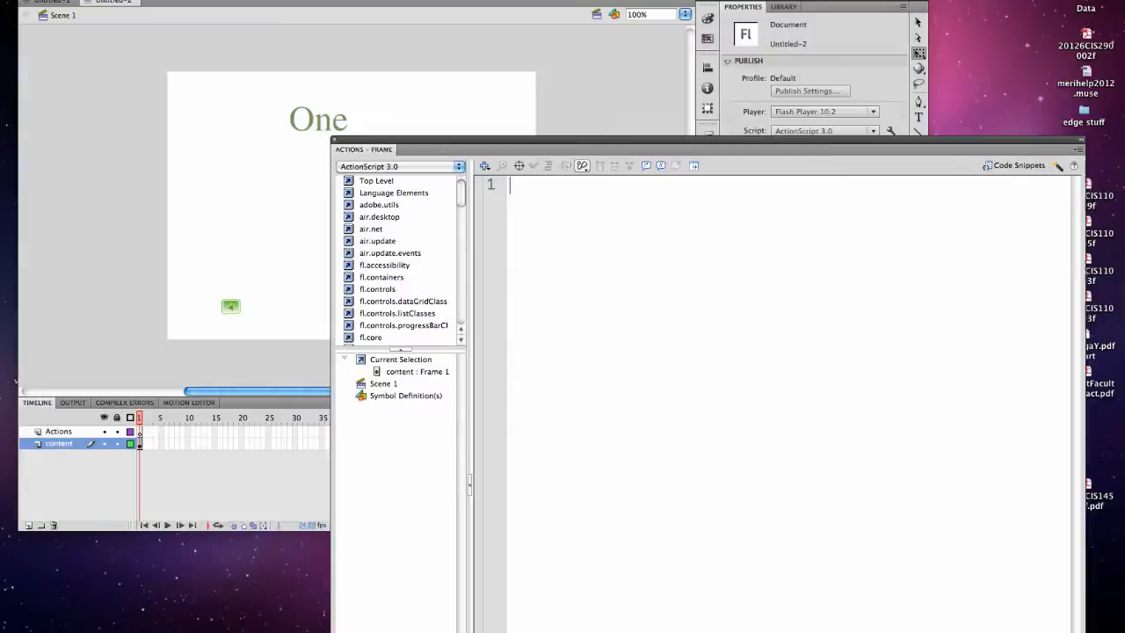
# - Write stop(); on frame 1's script
pyautogui.write('stop();')
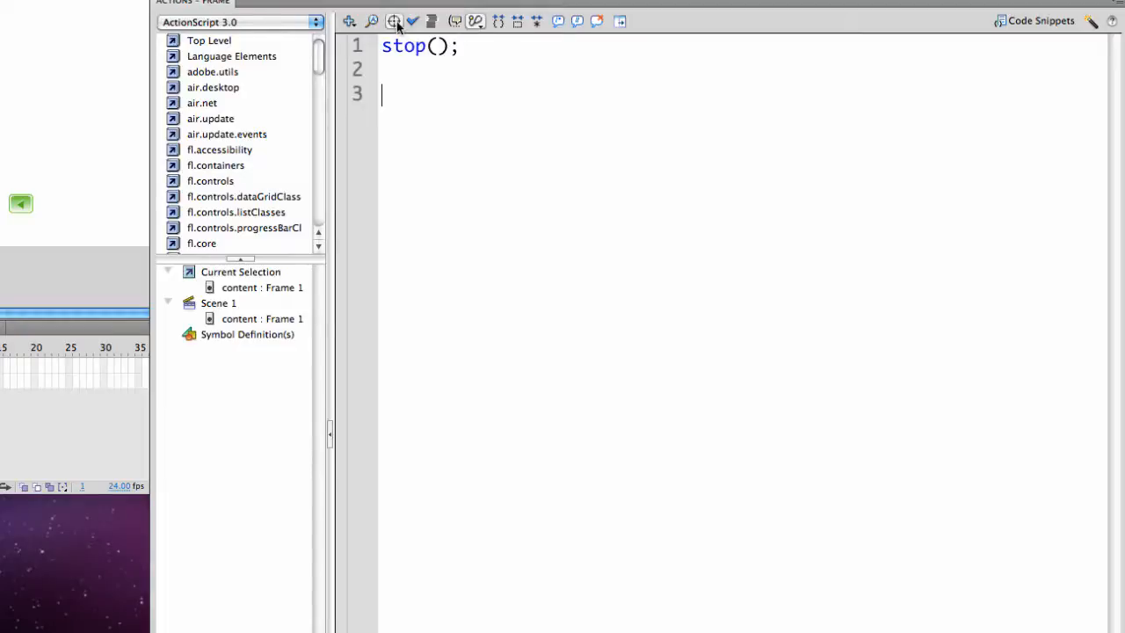
# - Insert the target path Object(this).forward1 via the Insert Target Path dialog
pyautogui.click(394, 21)
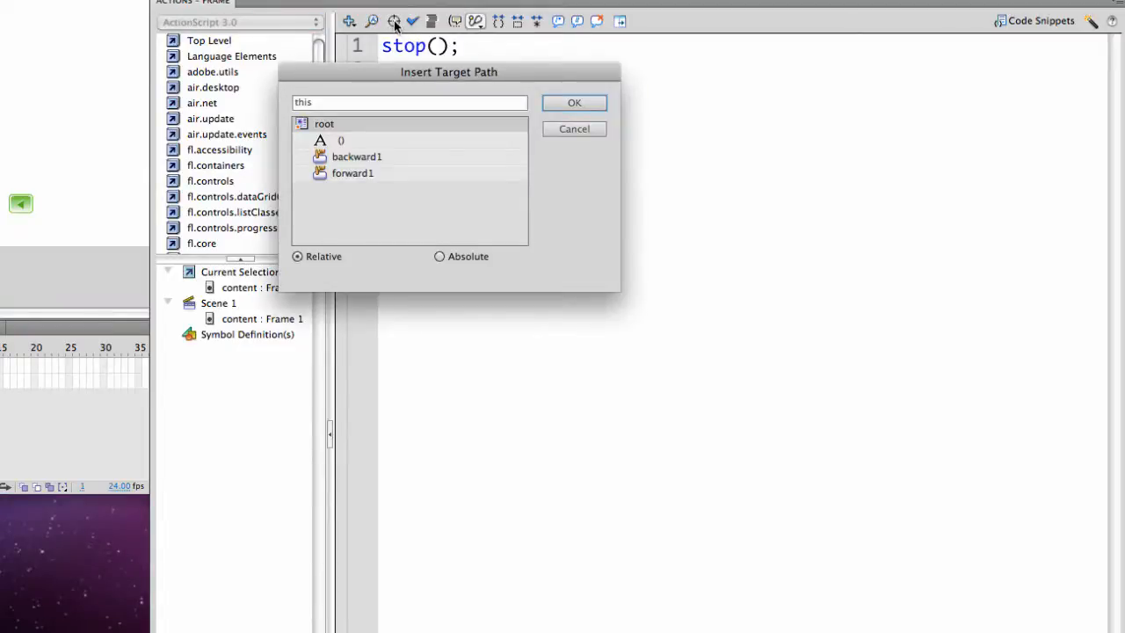
pyautogui.moveTo(394, 21)
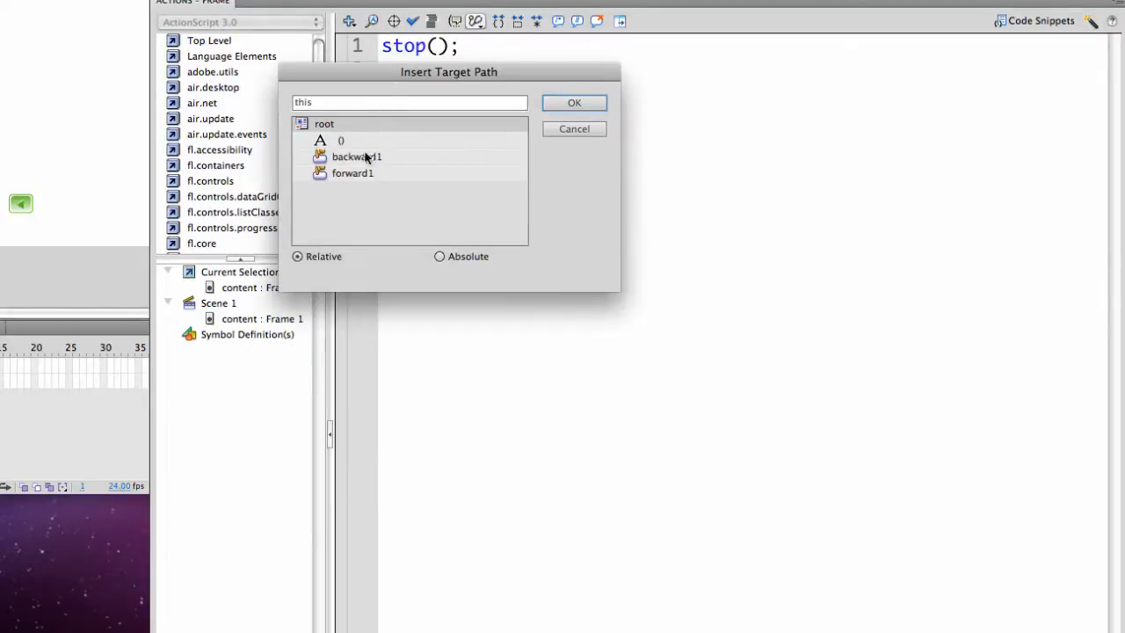
pyautogui.click(352, 174)
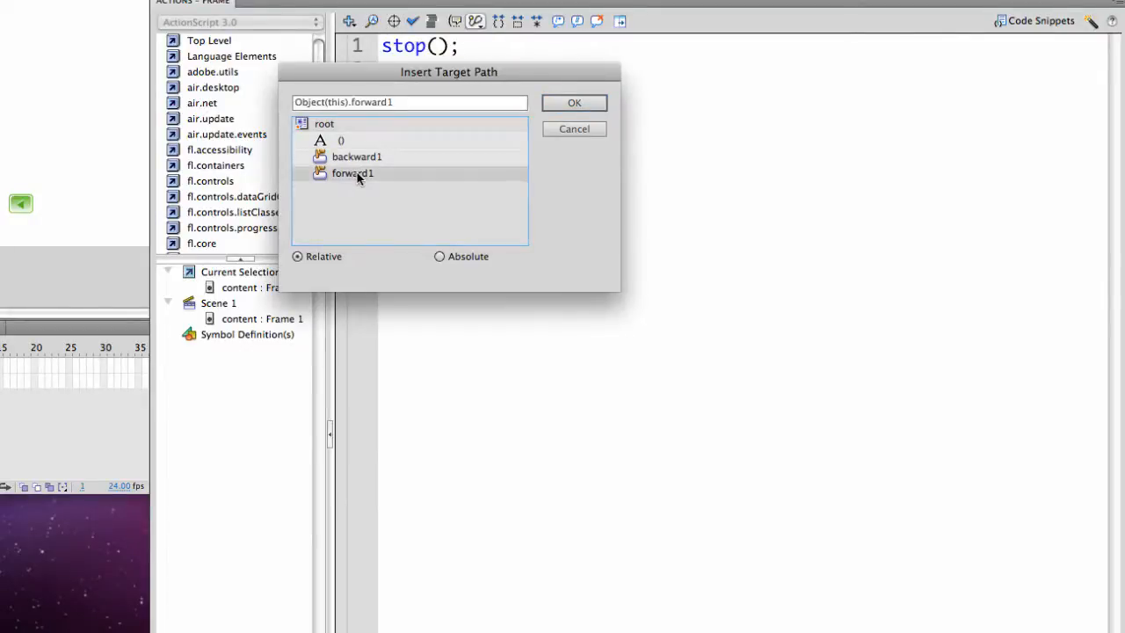
pyautogui.click(573, 102)
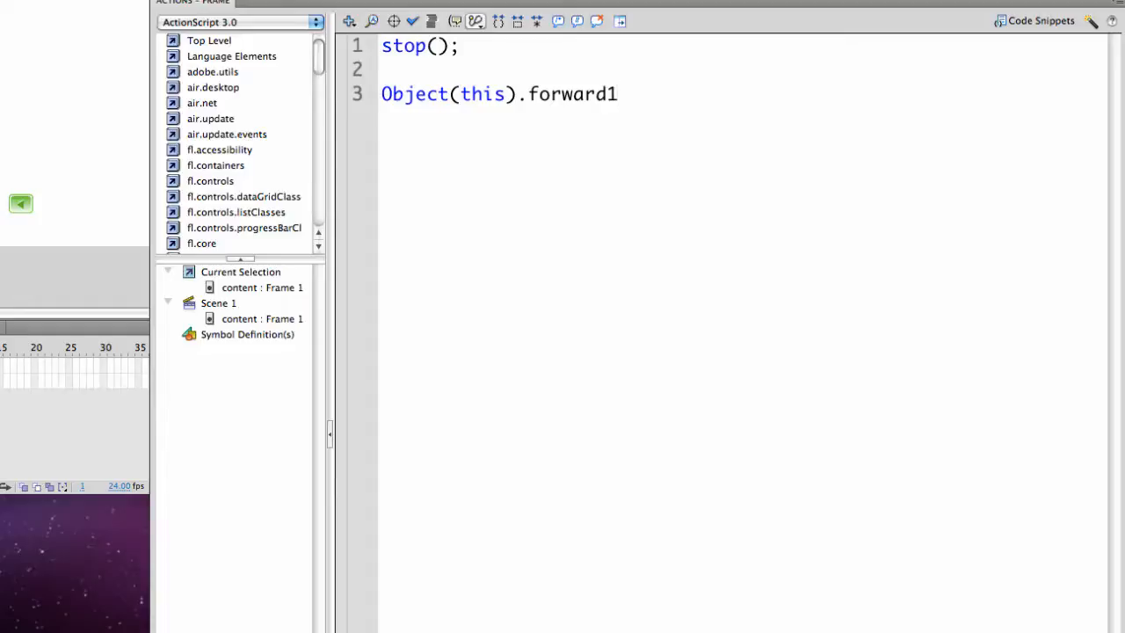
# - Write forward1.addEventListener(MouseEvent.CLICK, goForward1); on the target path line
pyautogui.write('.addE')
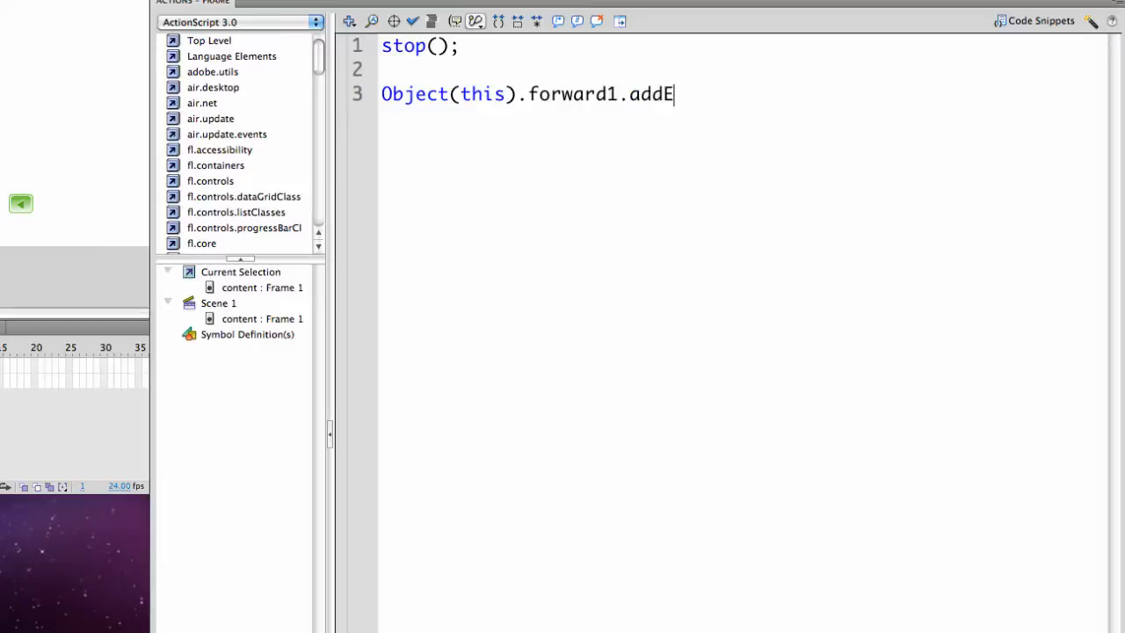
pyautogui.write('ve')
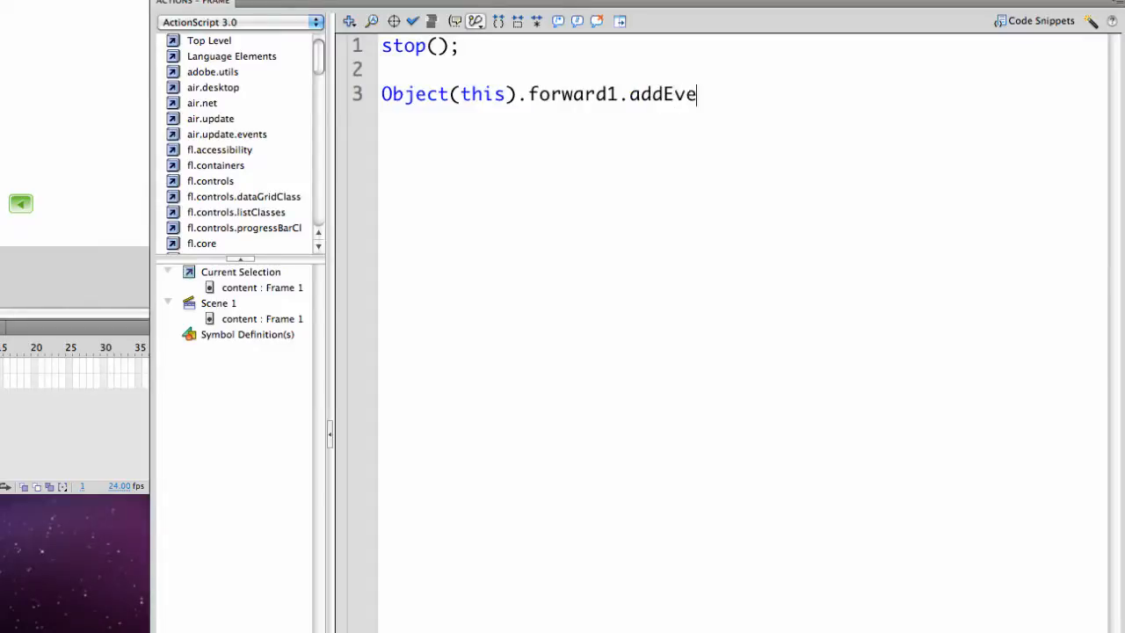
pyautogui.write('ntLister')
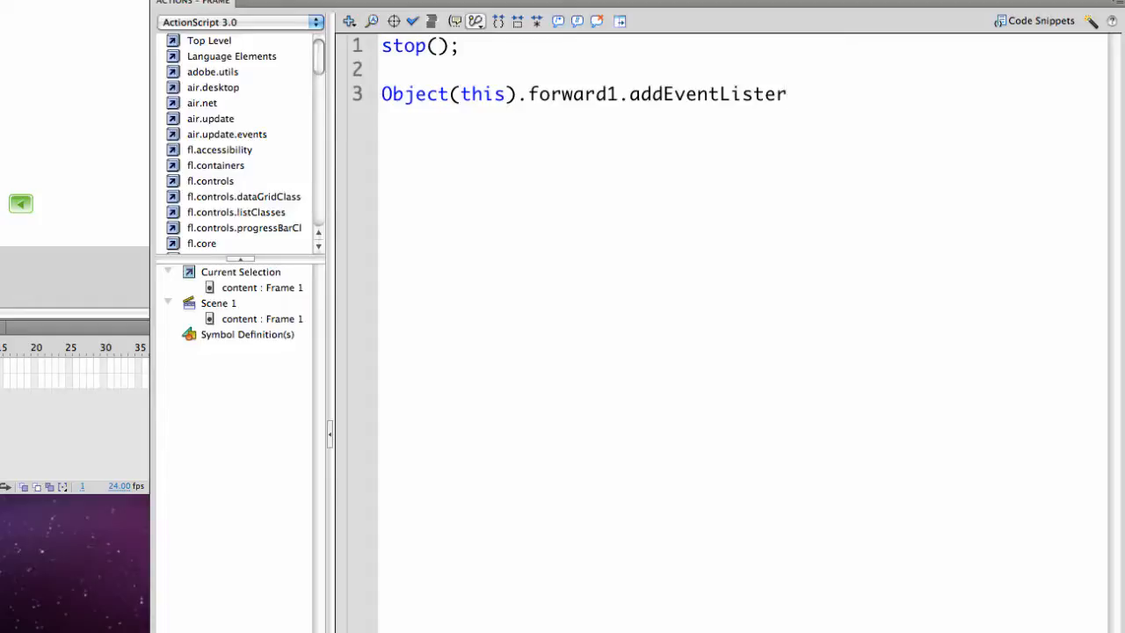
pyautogui.write('(Mo')
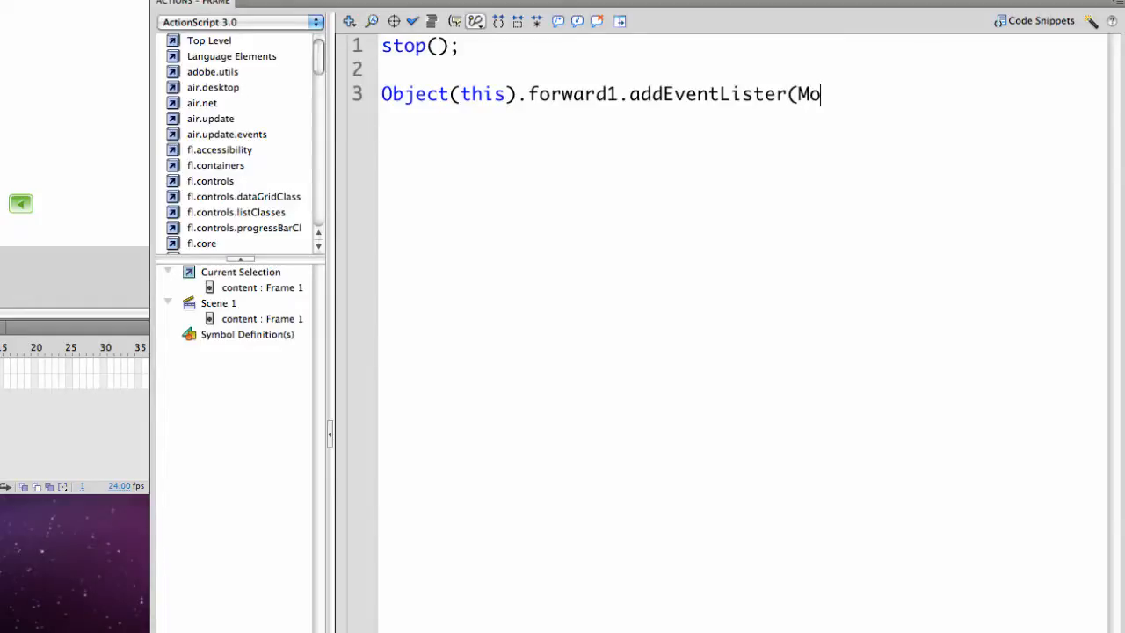
pyautogui.write('useEvent')
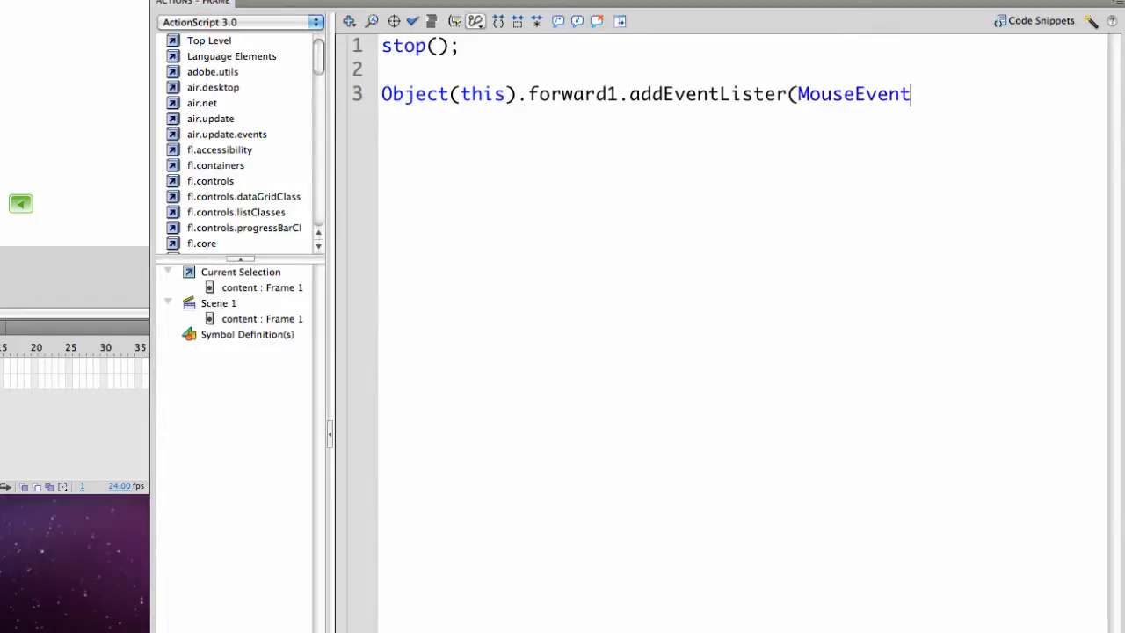
pyautogui.write('.CLICK')
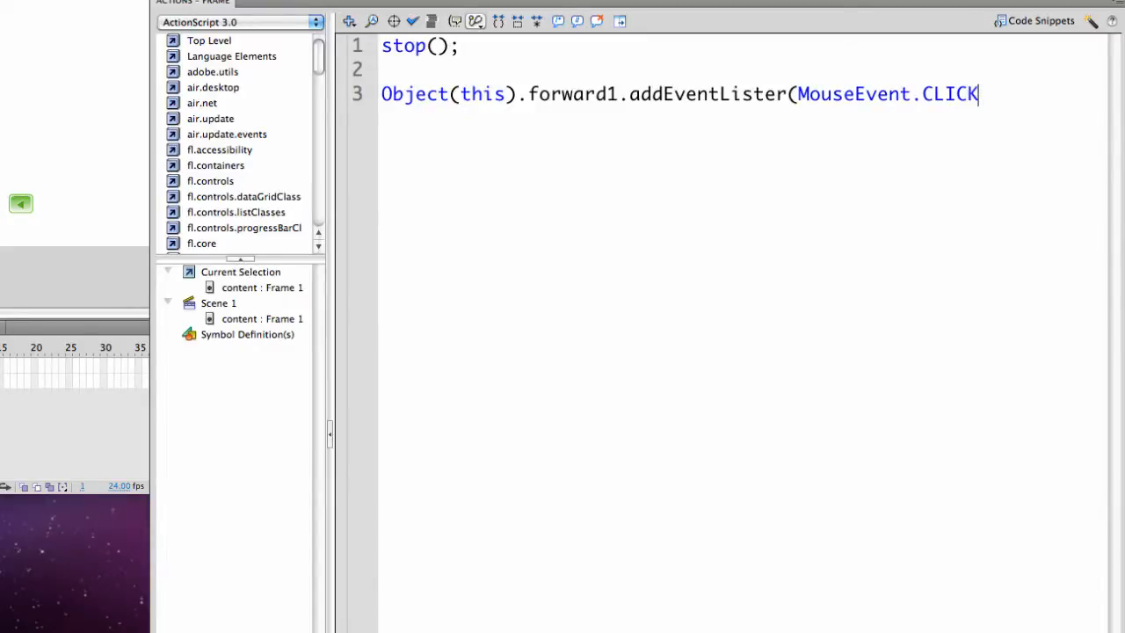
pyautogui.write(',')
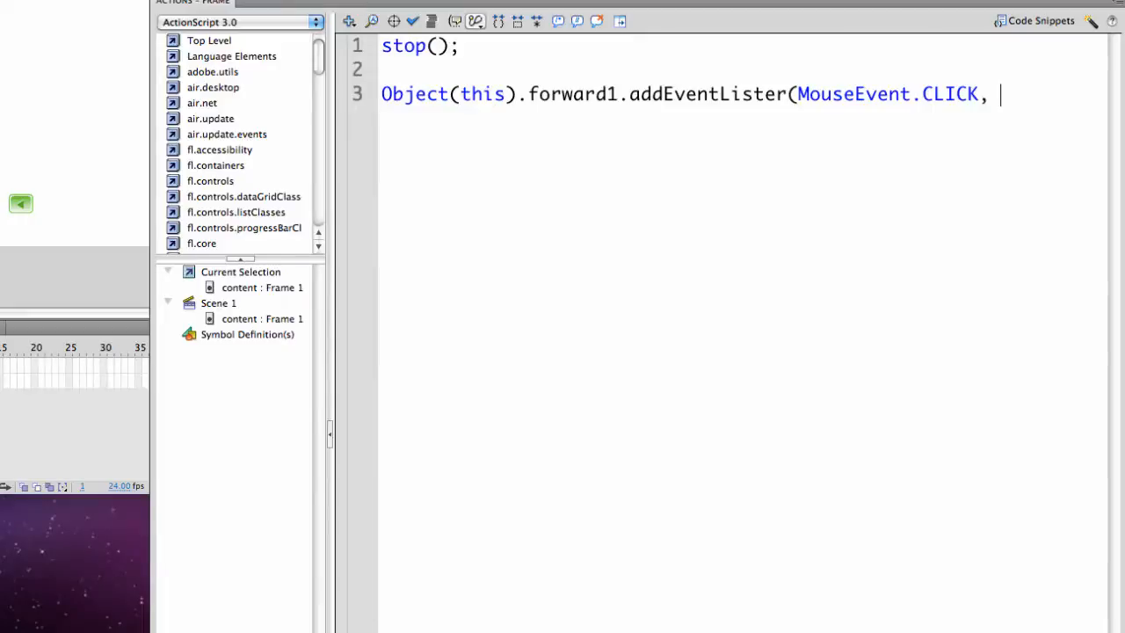
pyautogui.write('go')
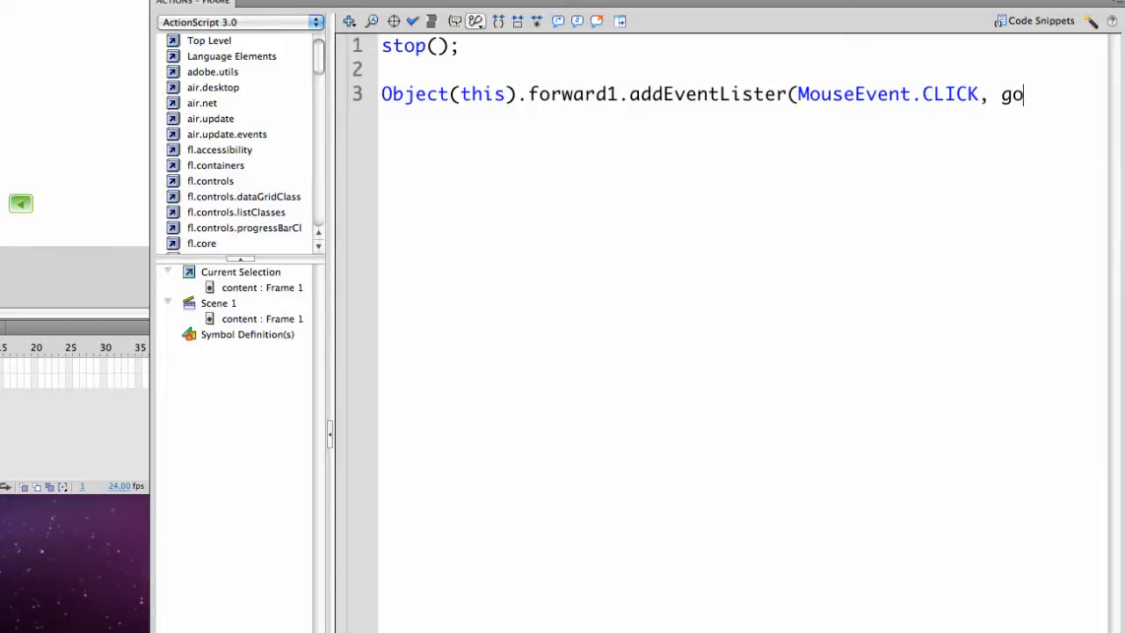
pyautogui.write('forward')
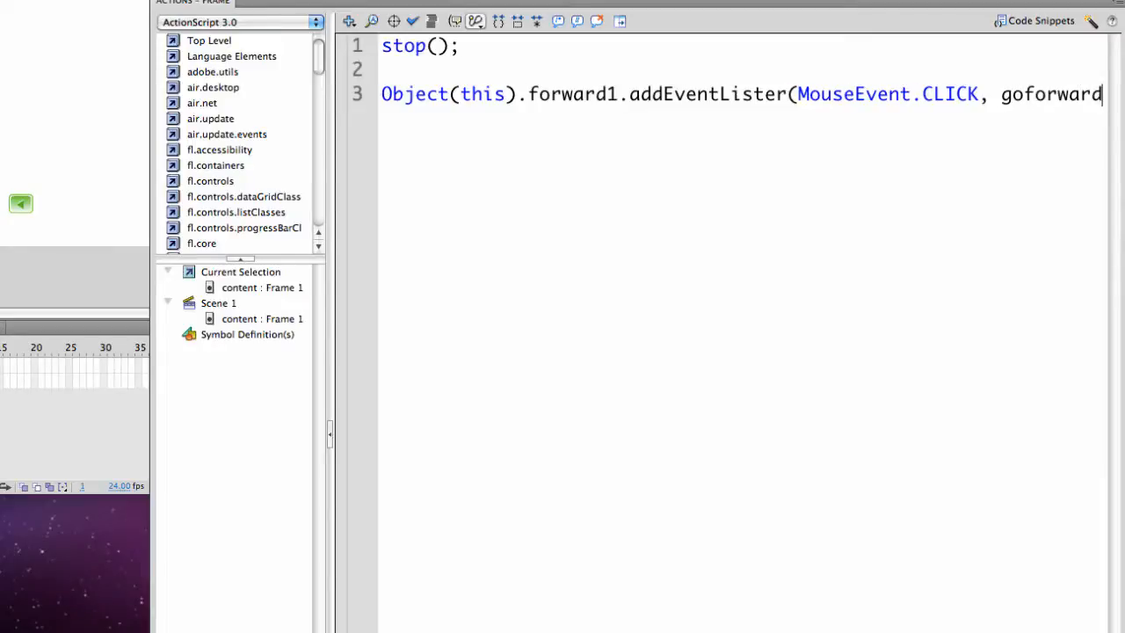
pyautogui.write('1);')
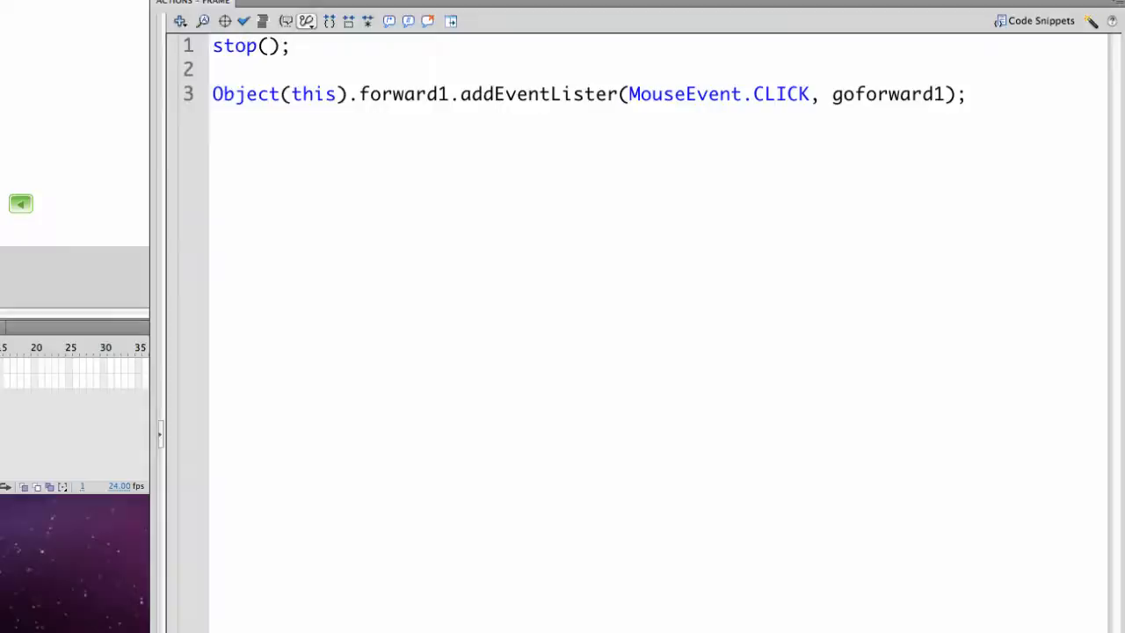
# - Declare an empty function goForward1(event:MouseEvent):void, importing MouseEvent via code hint
pyautogui.click(966, 95)
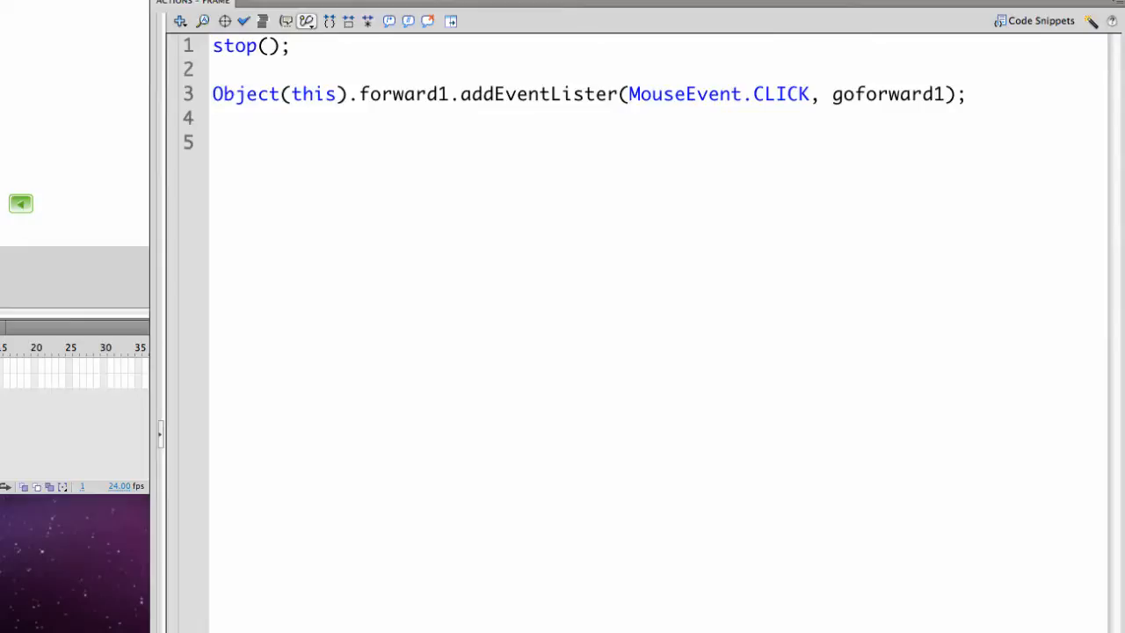
pyautogui.write('fun')
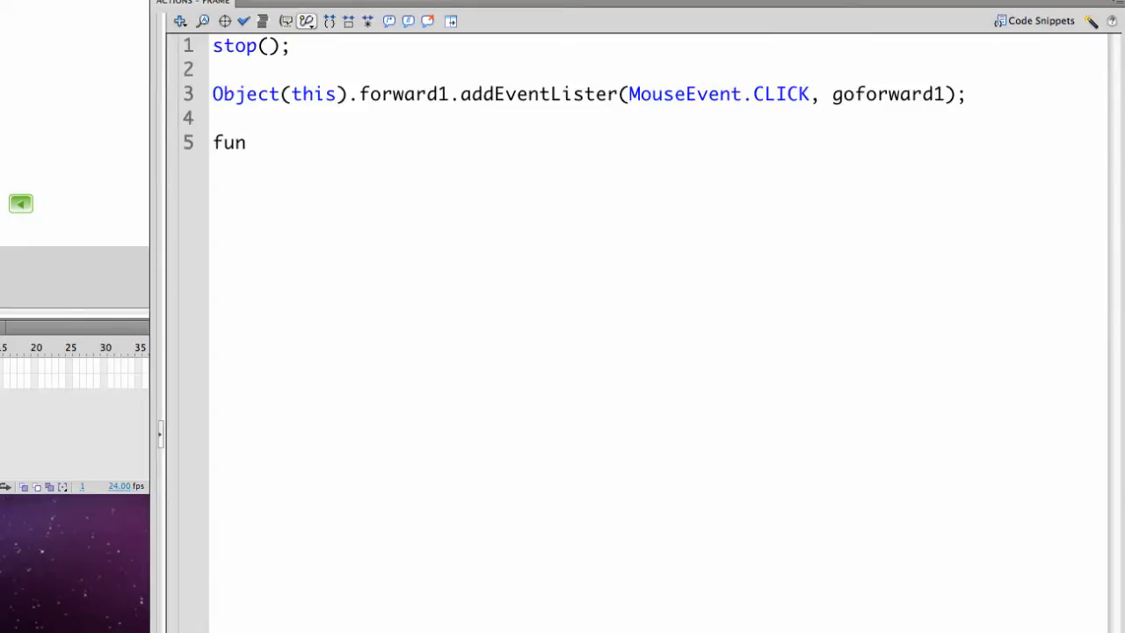
pyautogui.write('ction')
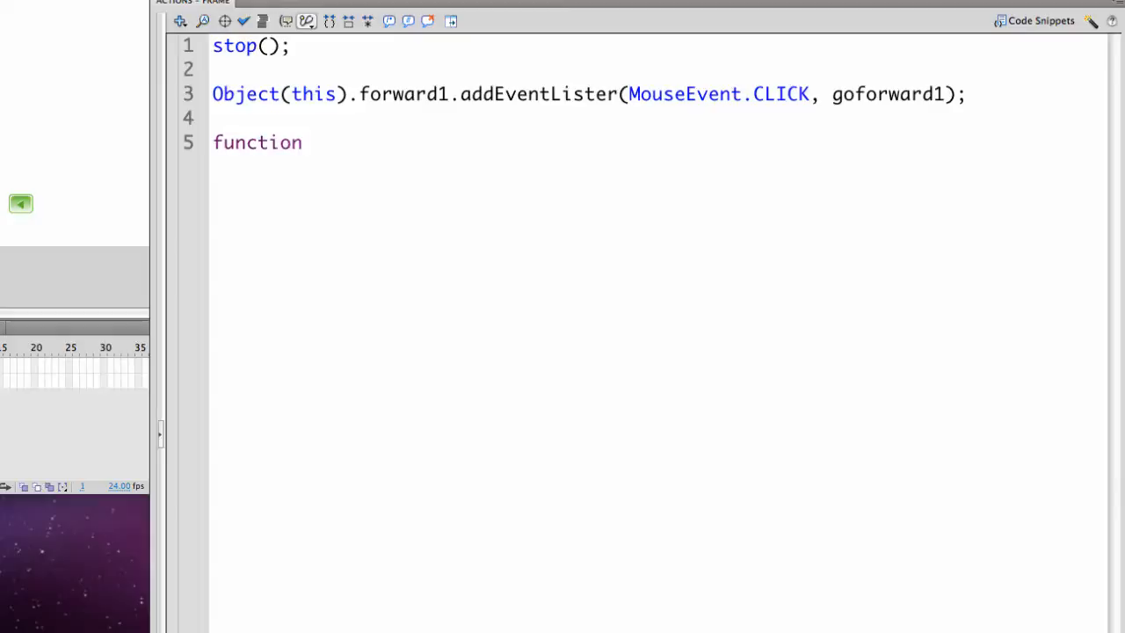
pyautogui.write('go')
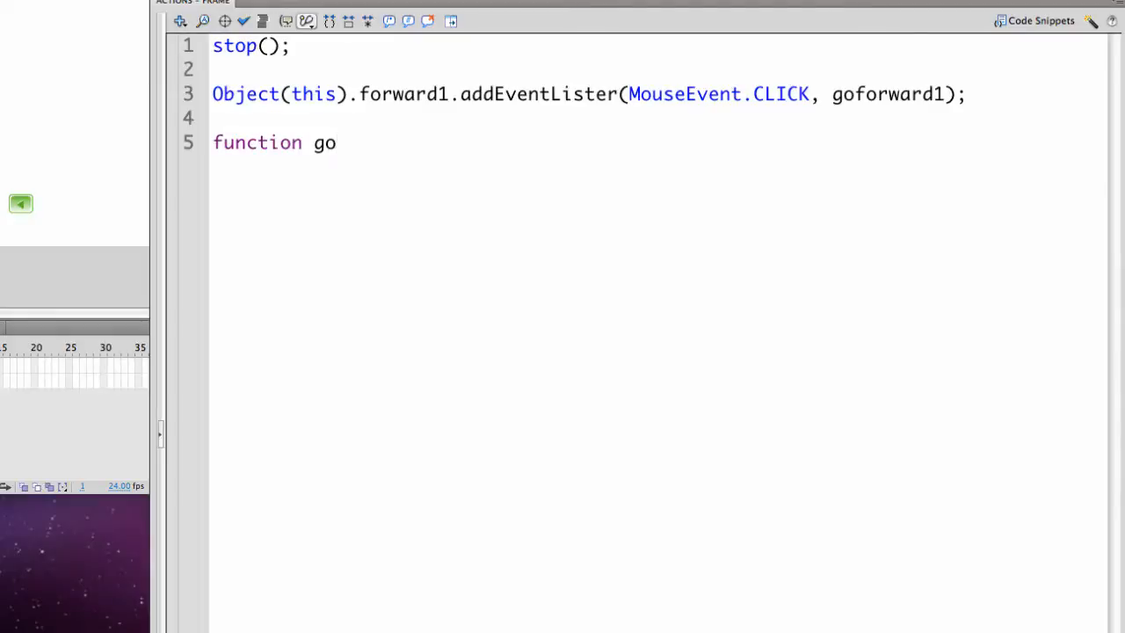
pyautogui.write('F')
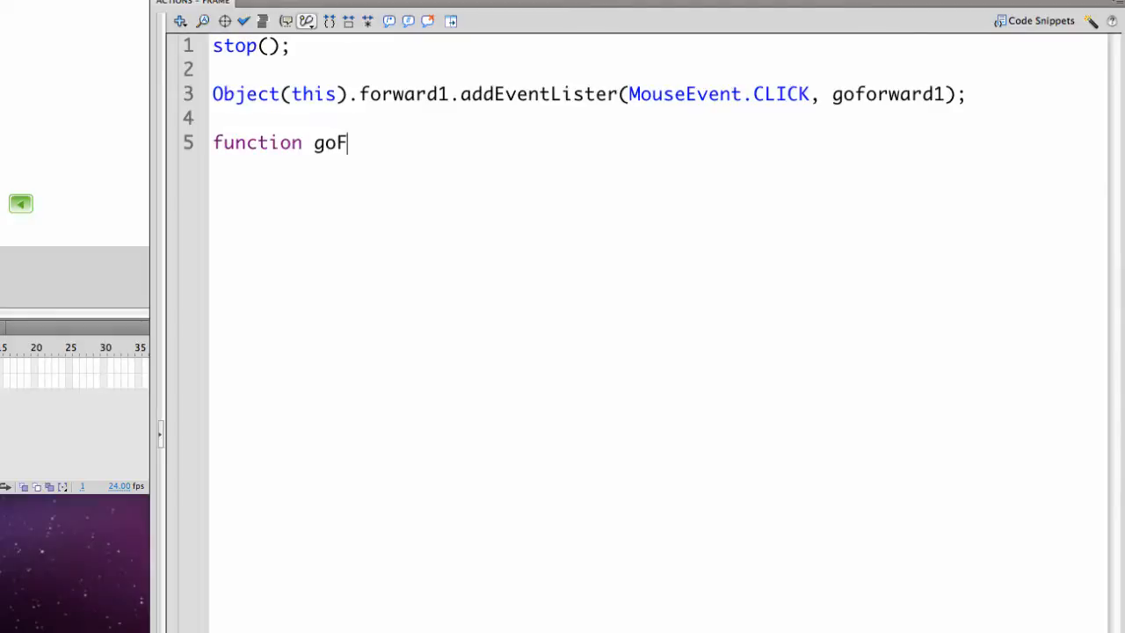
pyautogui.write('orward1')
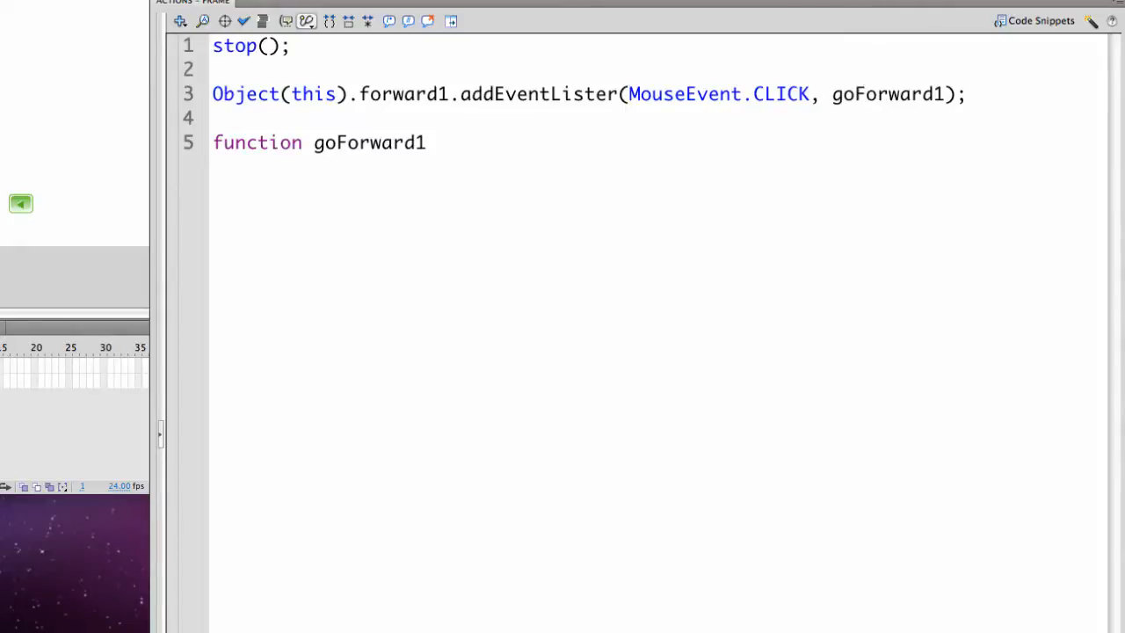
pyautogui.write('(')
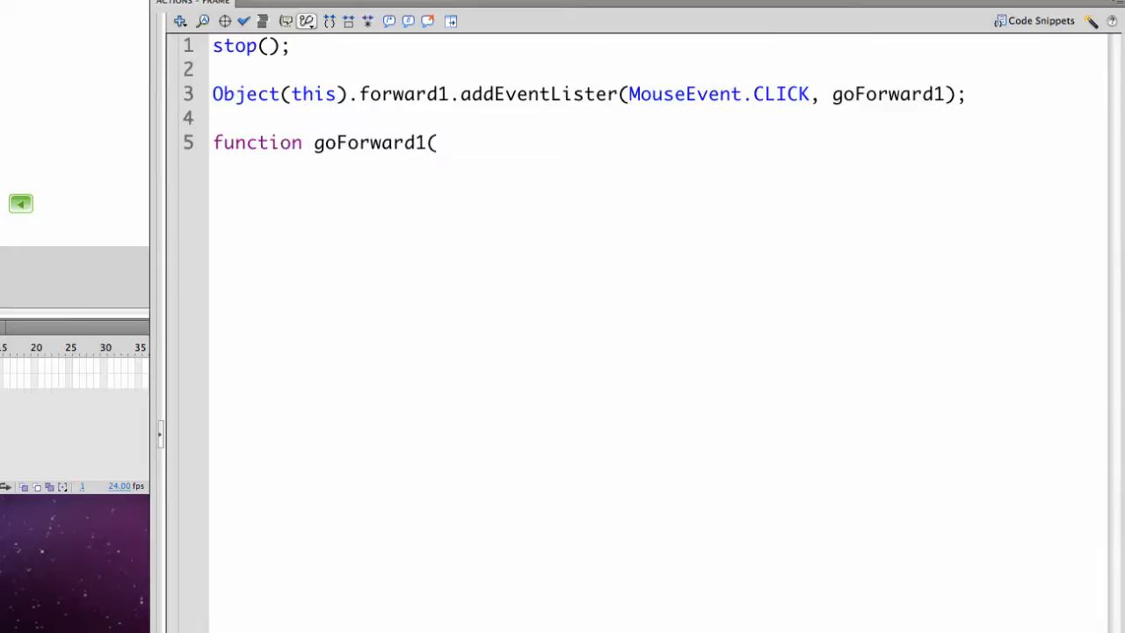
pyautogui.write('event:')
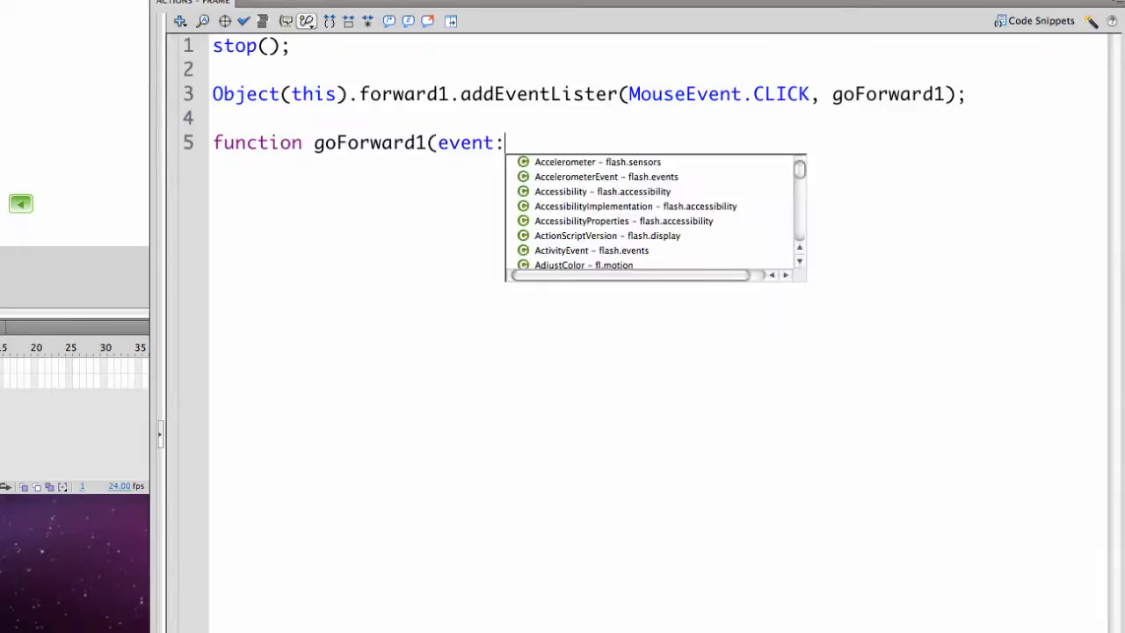
pyautogui.write('MouseEv')
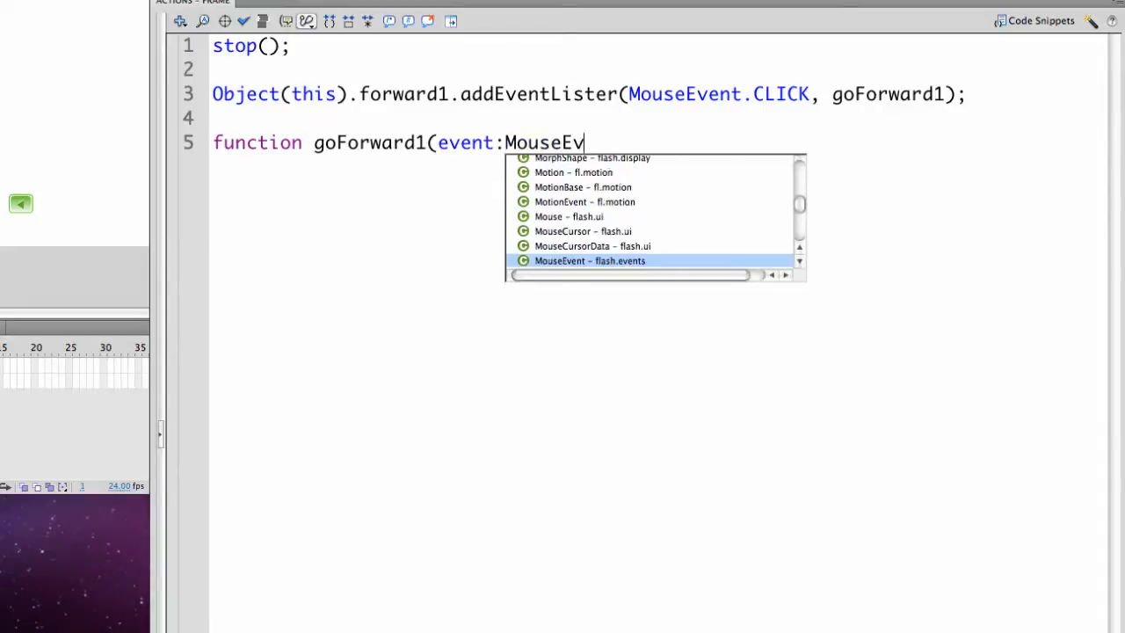
pyautogui.doubleClick(591, 260)
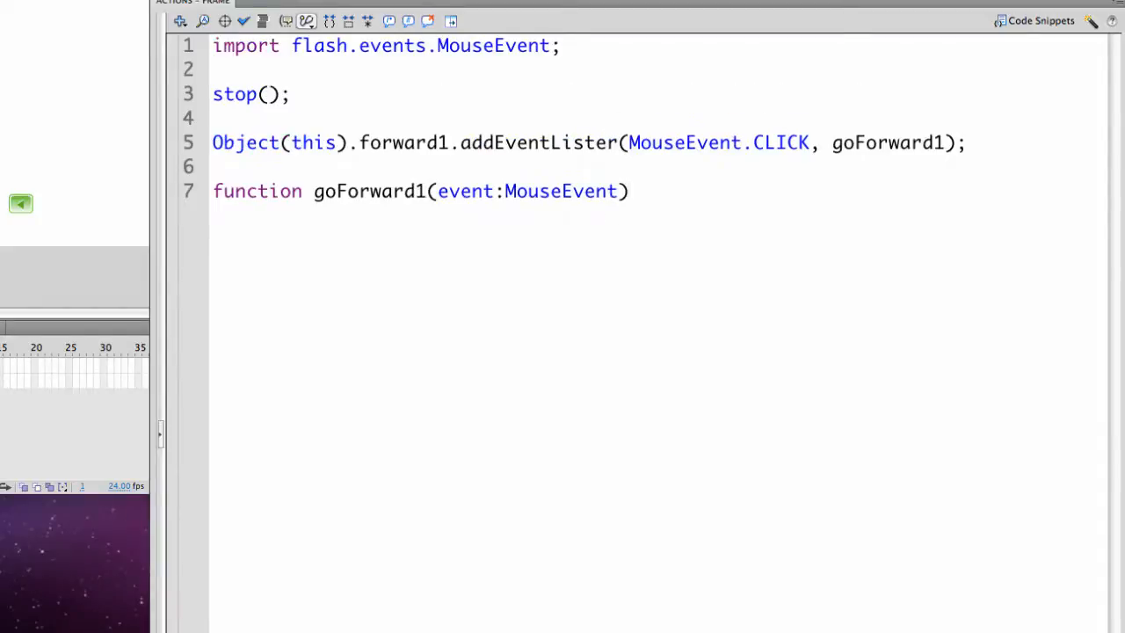
pyautogui.write(':voi')
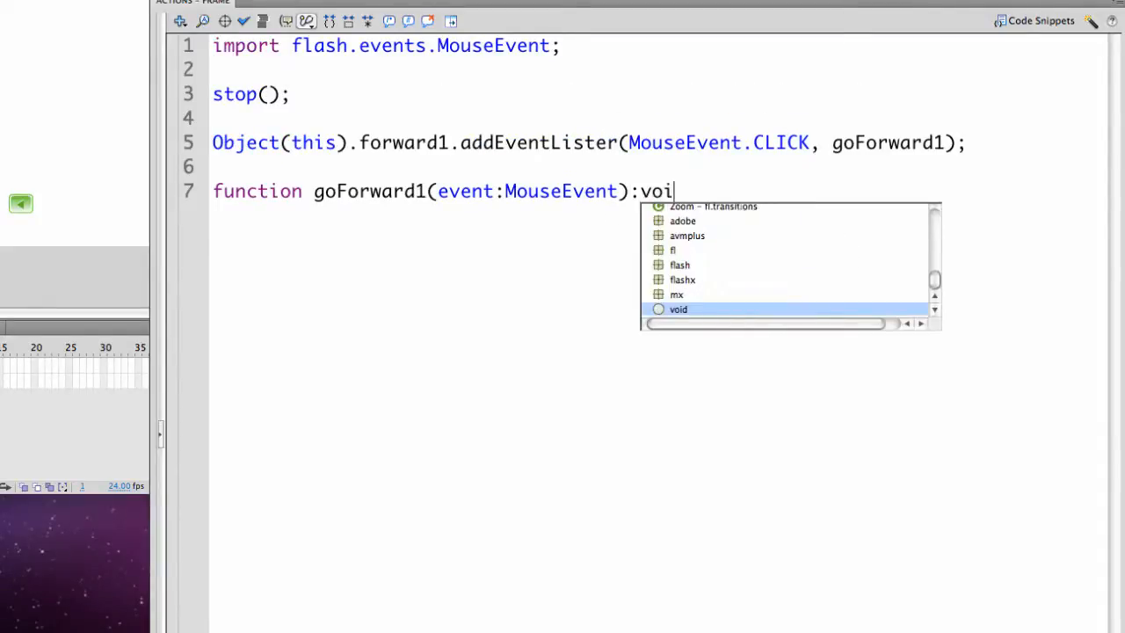
pyautogui.write('d')
pyautogui.write('{')
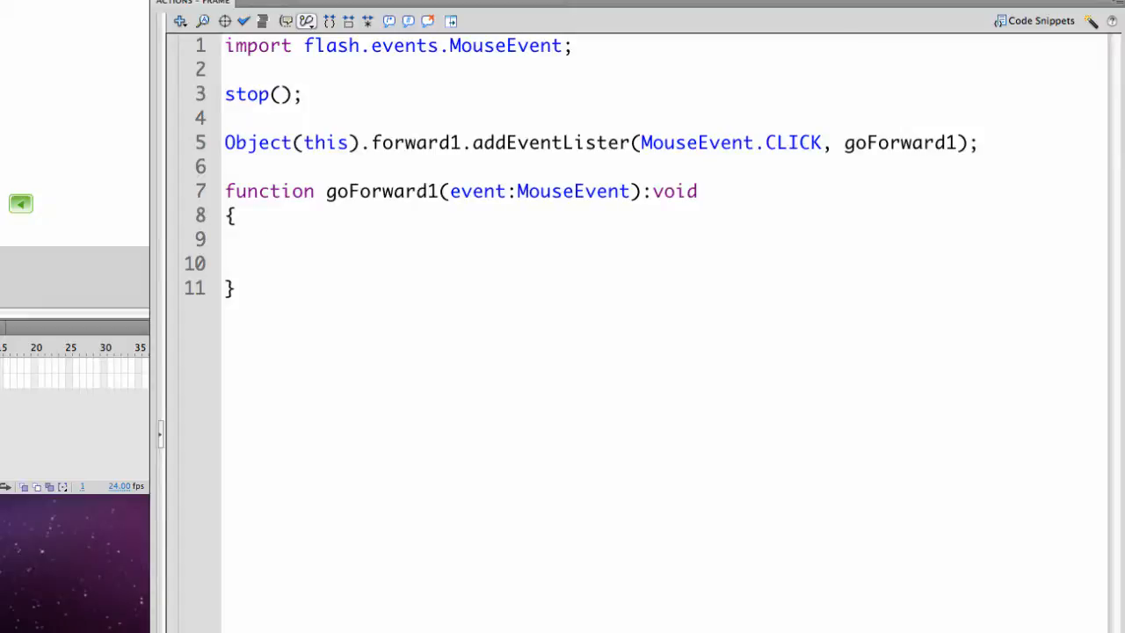
# - Write gotoAndStop(1, "scene2") inside the goForward1 function
pyautogui.write('gt')
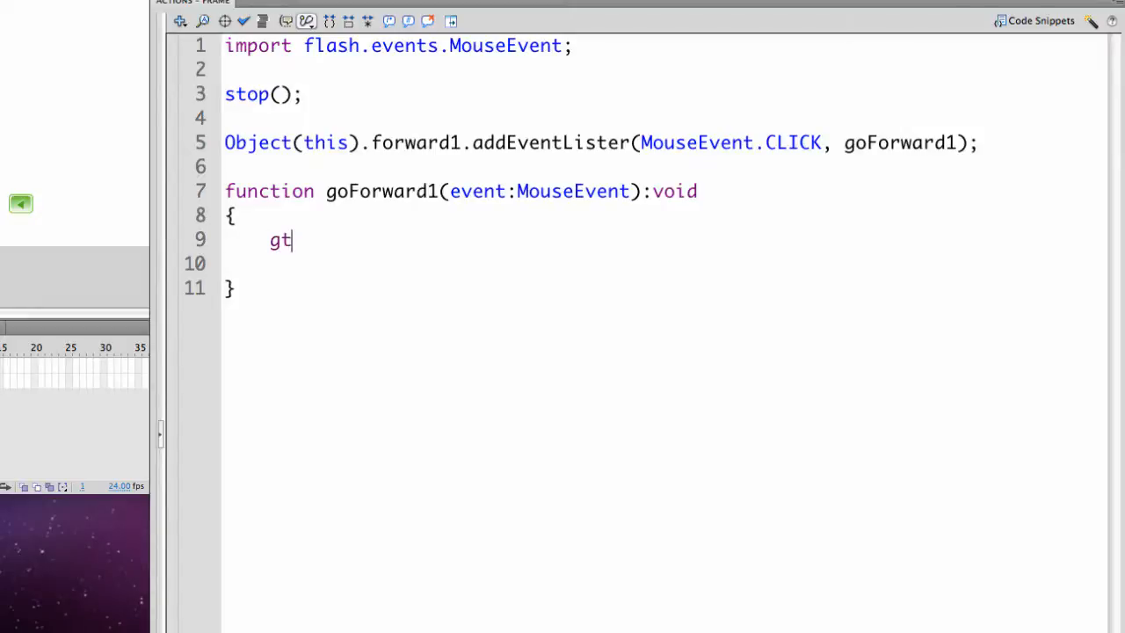
pyautogui.write('otoAnd')
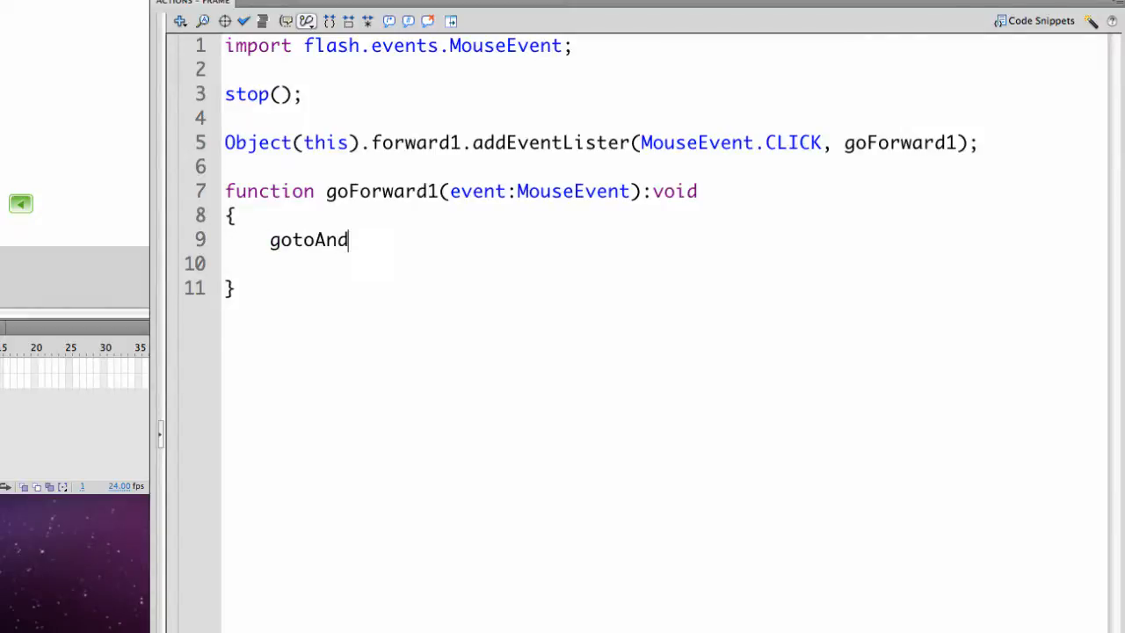
pyautogui.write('Stop(')
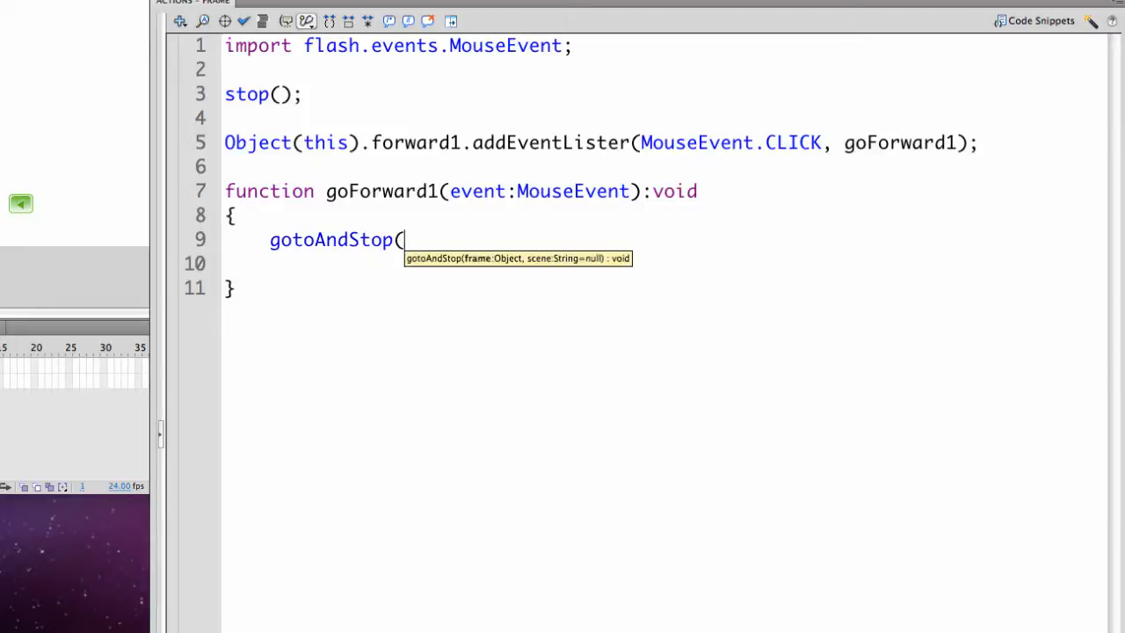
pyautogui.write('1')
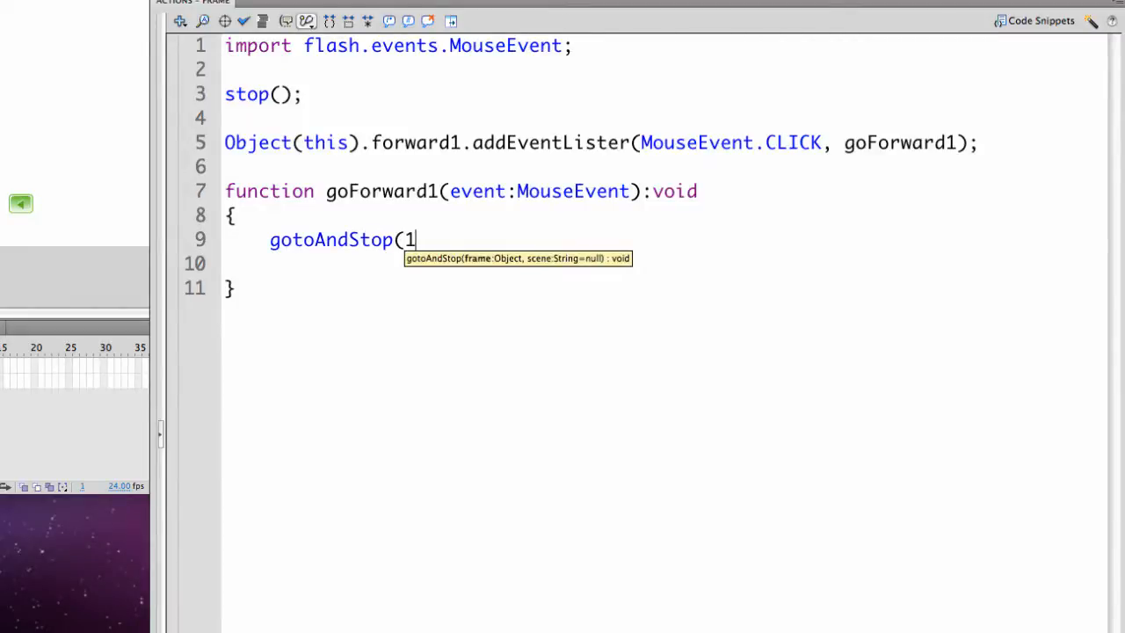
pyautogui.write(',')
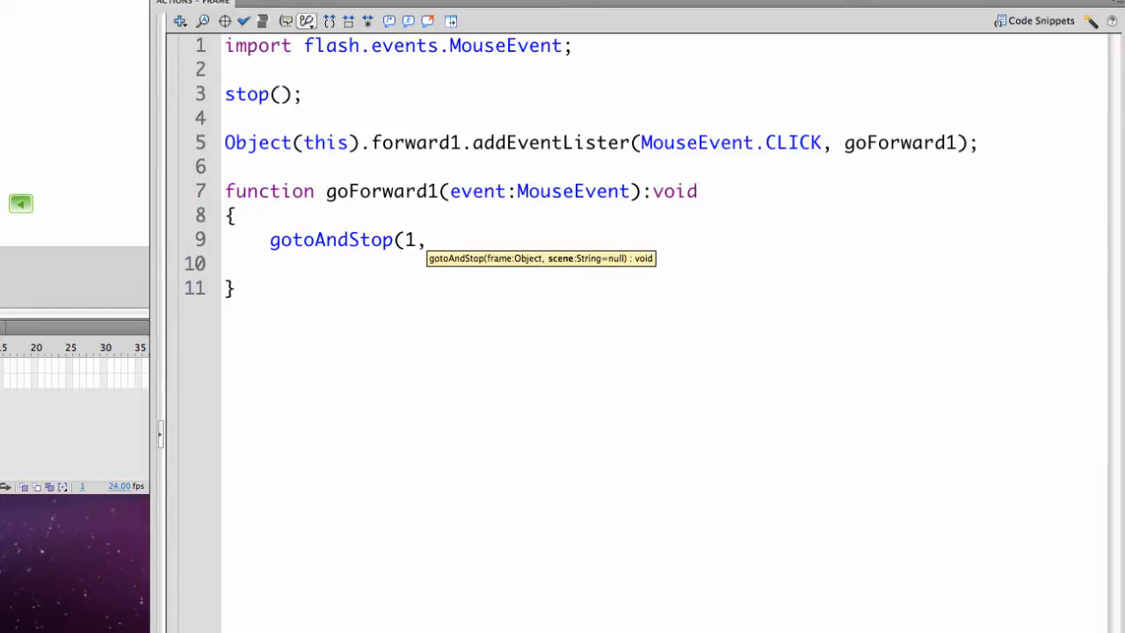
pyautogui.write('"sc')
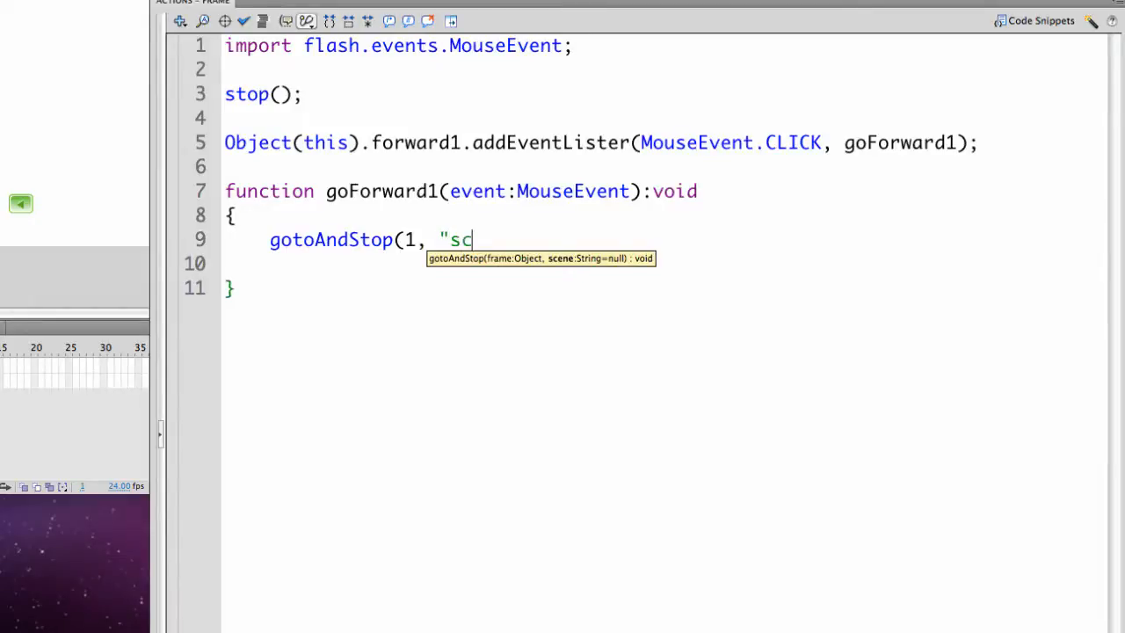
pyautogui.write('ene2"')
pyautogui.write('scene')
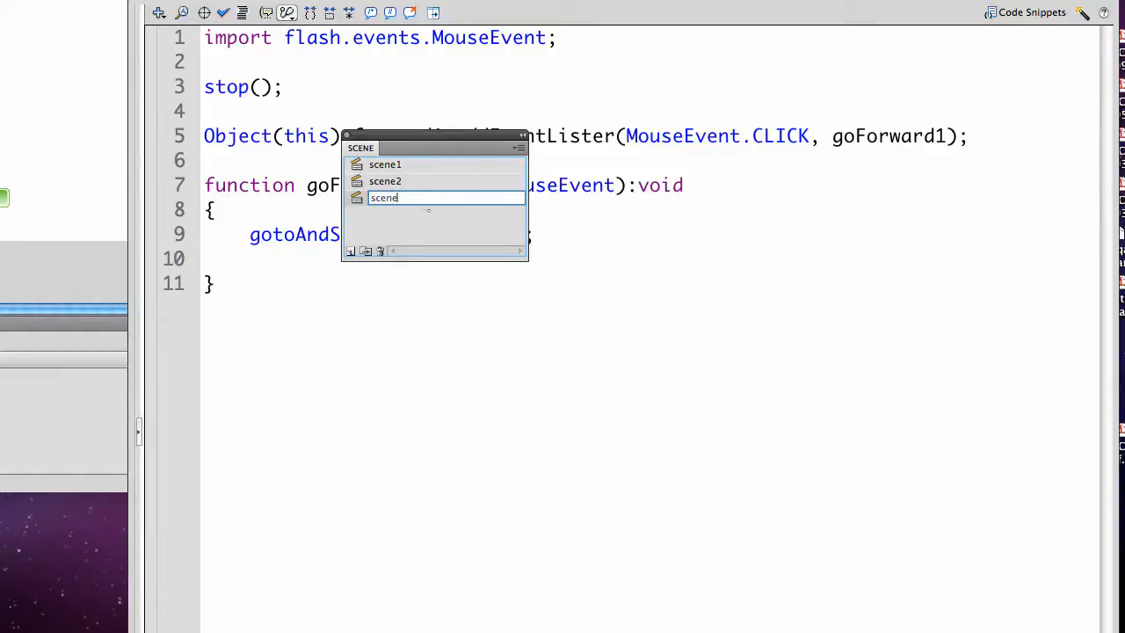
# - Rename the third scene to scene3 in the Scene panel
pyautogui.write('3')
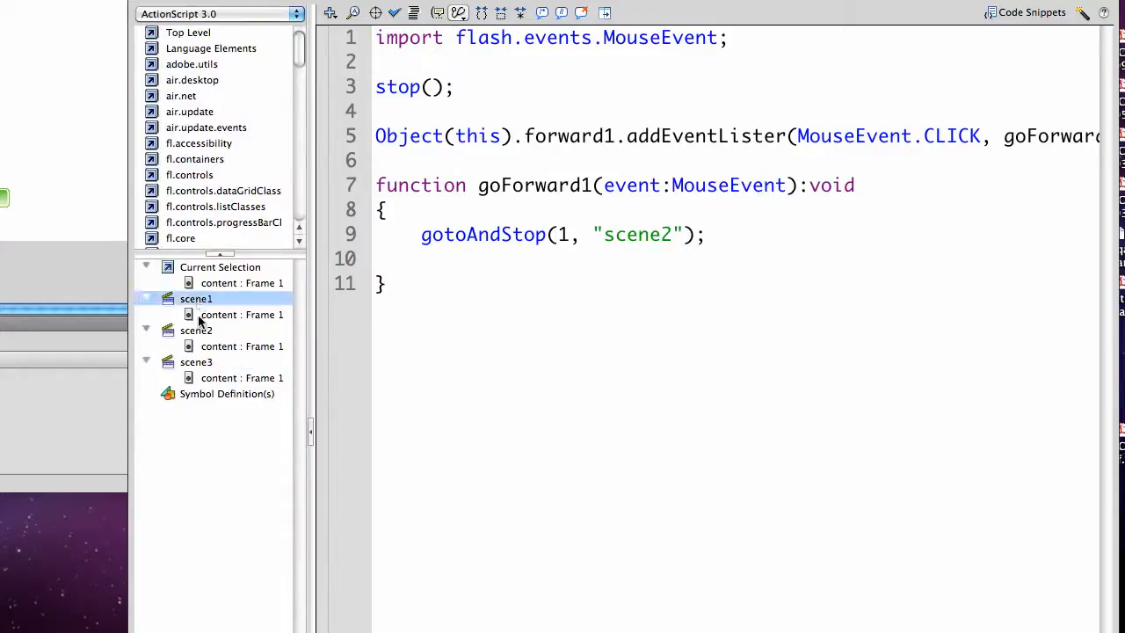
# - Review the frame scripts of scene1 and scene3 in the Actions panel's script navigator
pyautogui.click(196, 362)
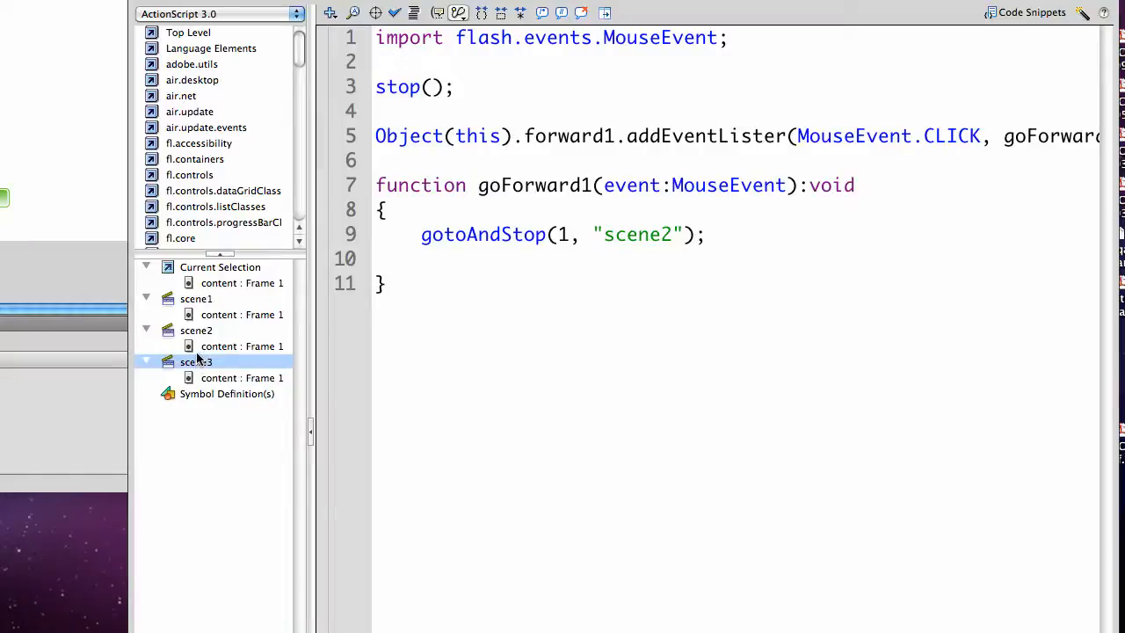
pyautogui.click(197, 299)
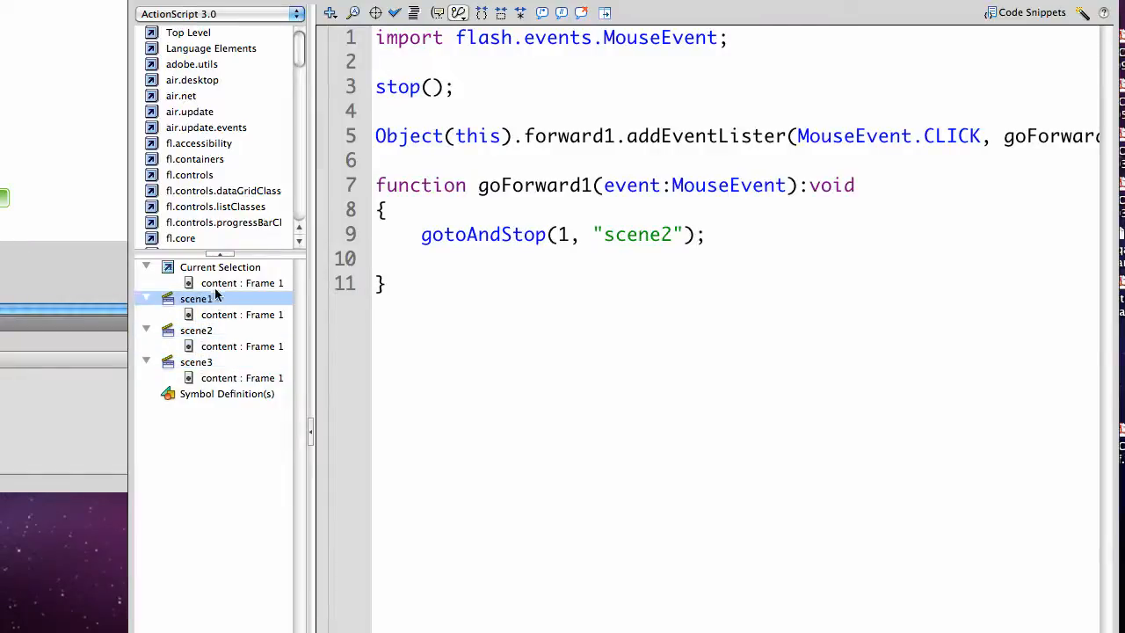
pyautogui.click(197, 362)
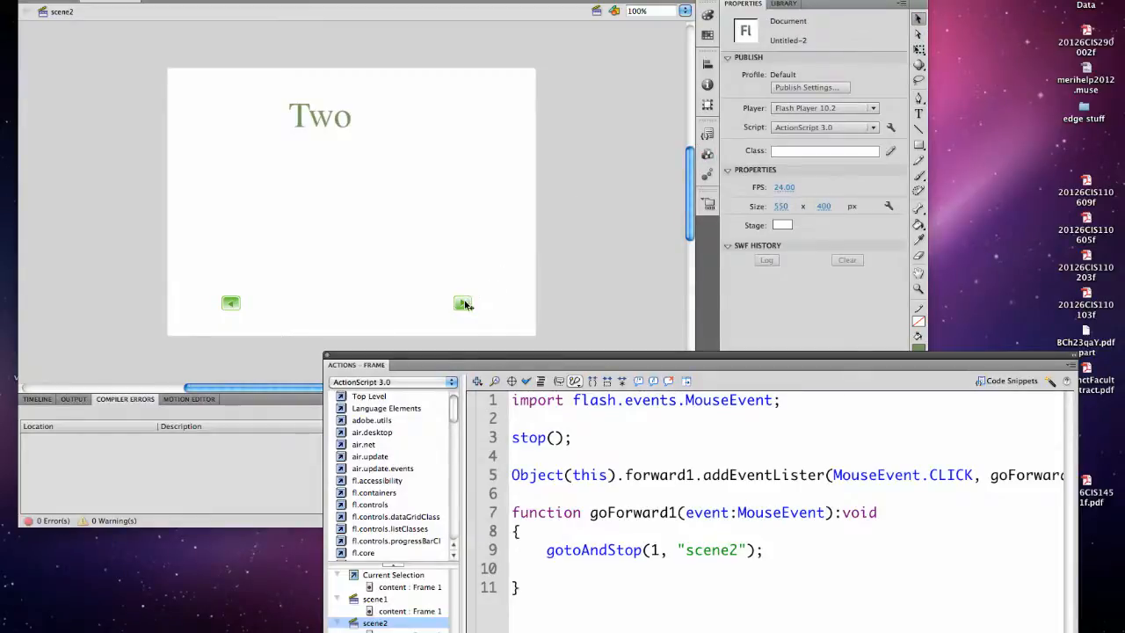
# - Switch to scene3 and retype its slide title from One to Three
pyautogui.click(463, 302)
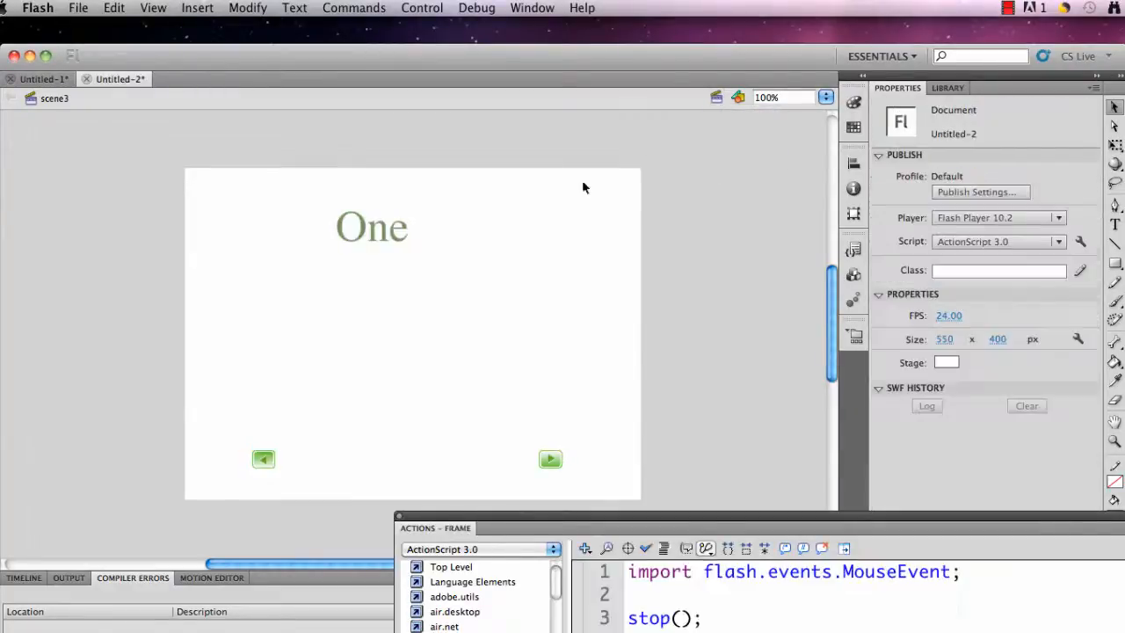
pyautogui.click(371, 227)
pyautogui.write('T')
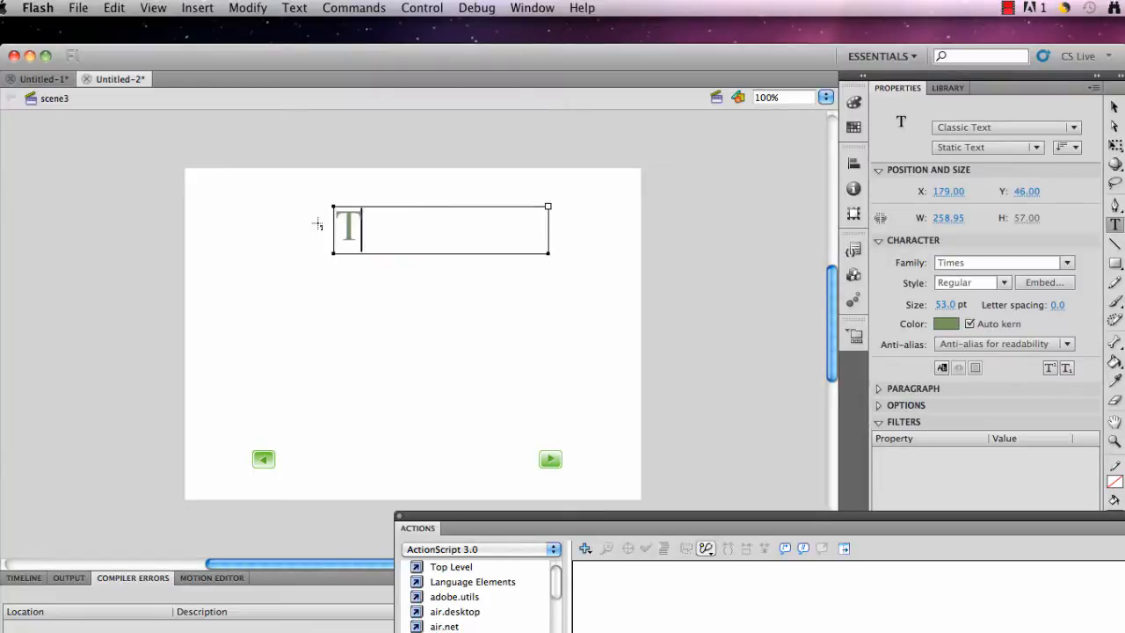
pyautogui.write('hree')
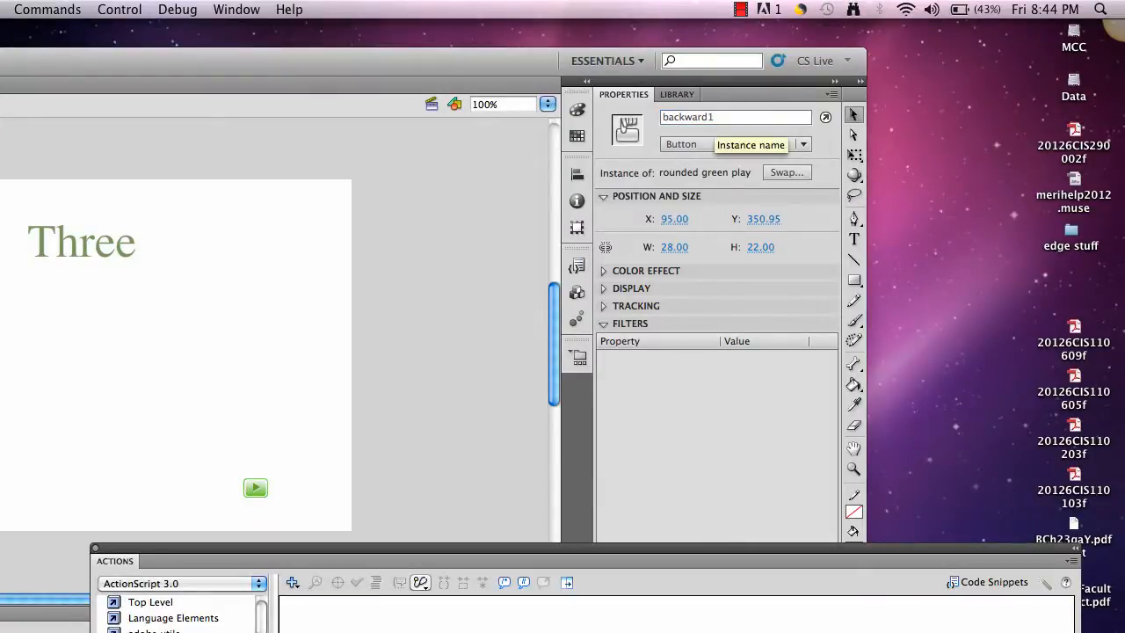
# - Confirm the button instance name and edit scene2's script so forward2/goForward2 targets "scene3"
pyautogui.press('Backspace')
pyautogui.write('3')
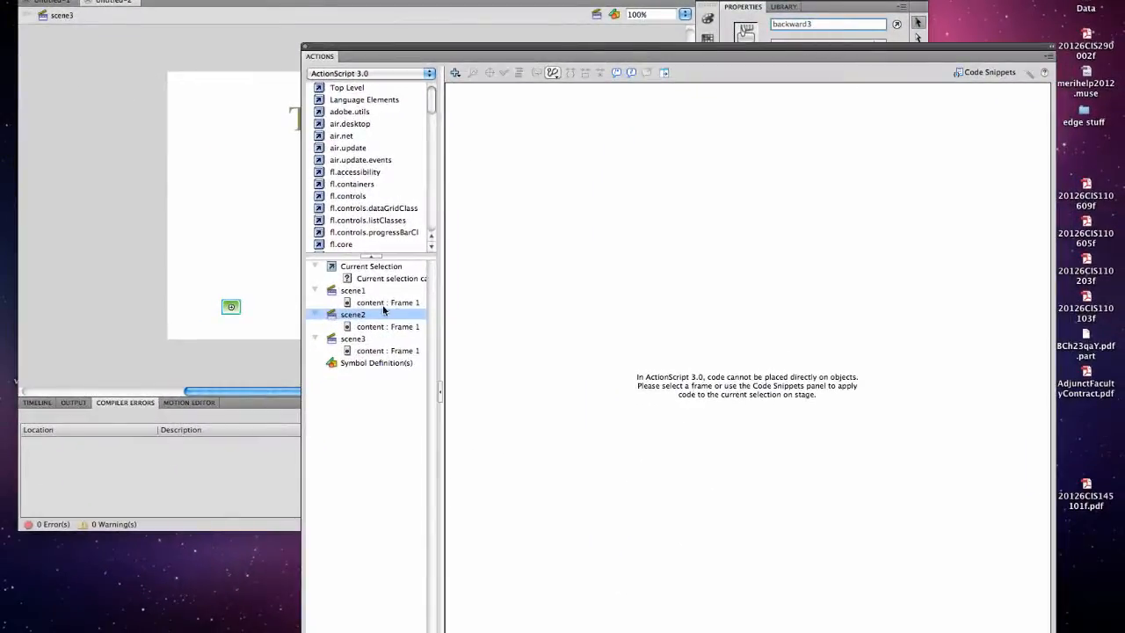
pyautogui.click(387, 326)
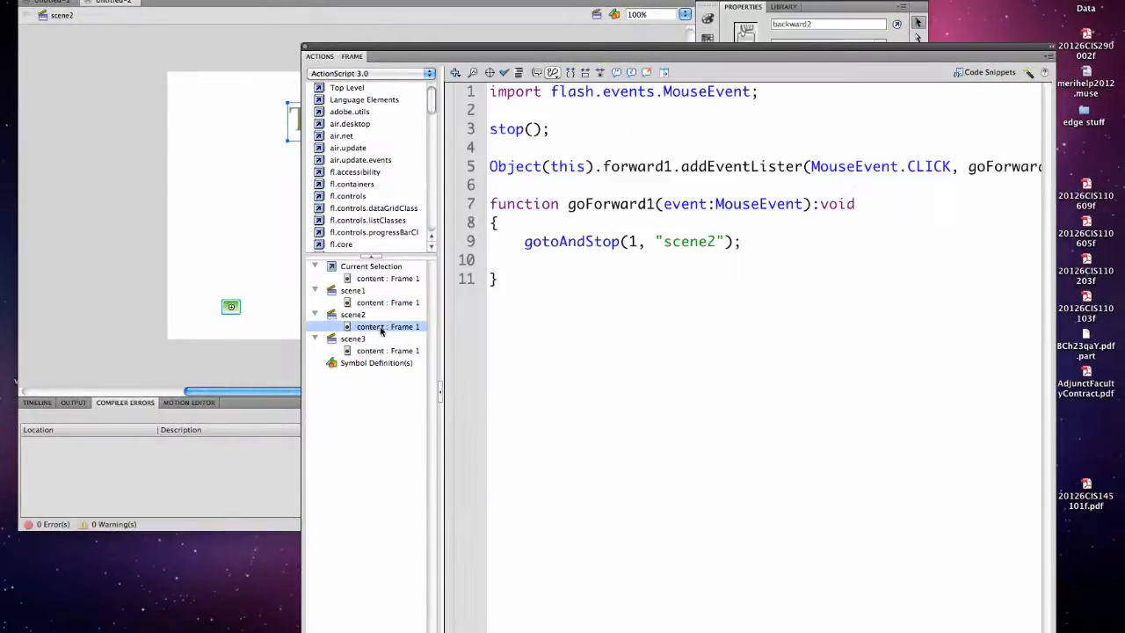
pyautogui.click(387, 325)
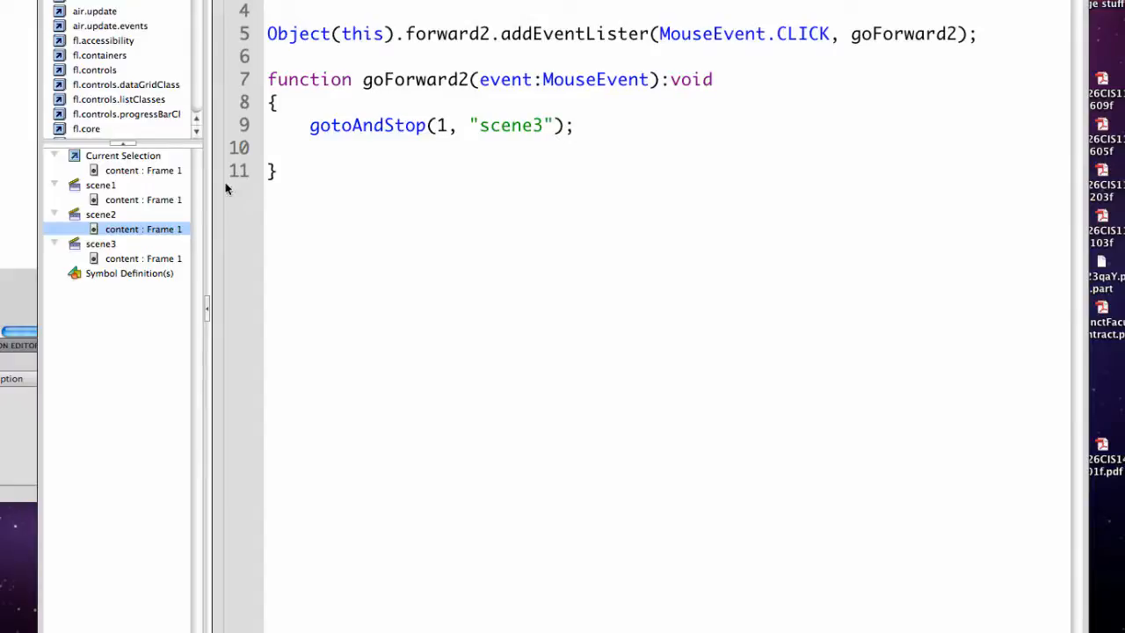
# - Move to scene3's frame script and begin adapting it for the forward3 button
pyautogui.click(100, 243)
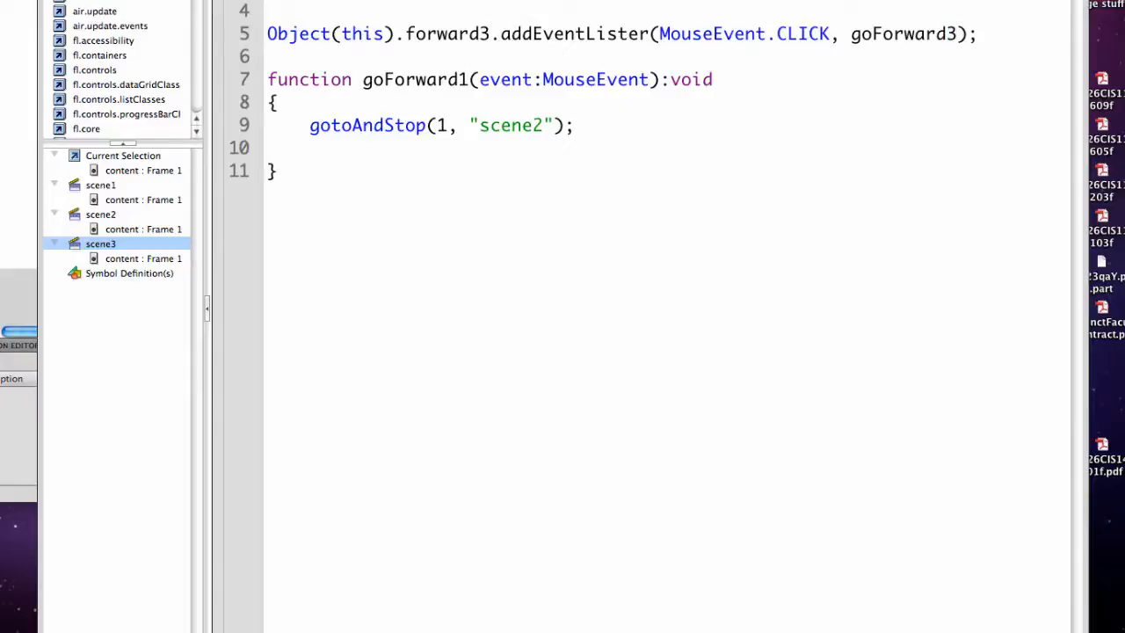
pyautogui.click(464, 79)
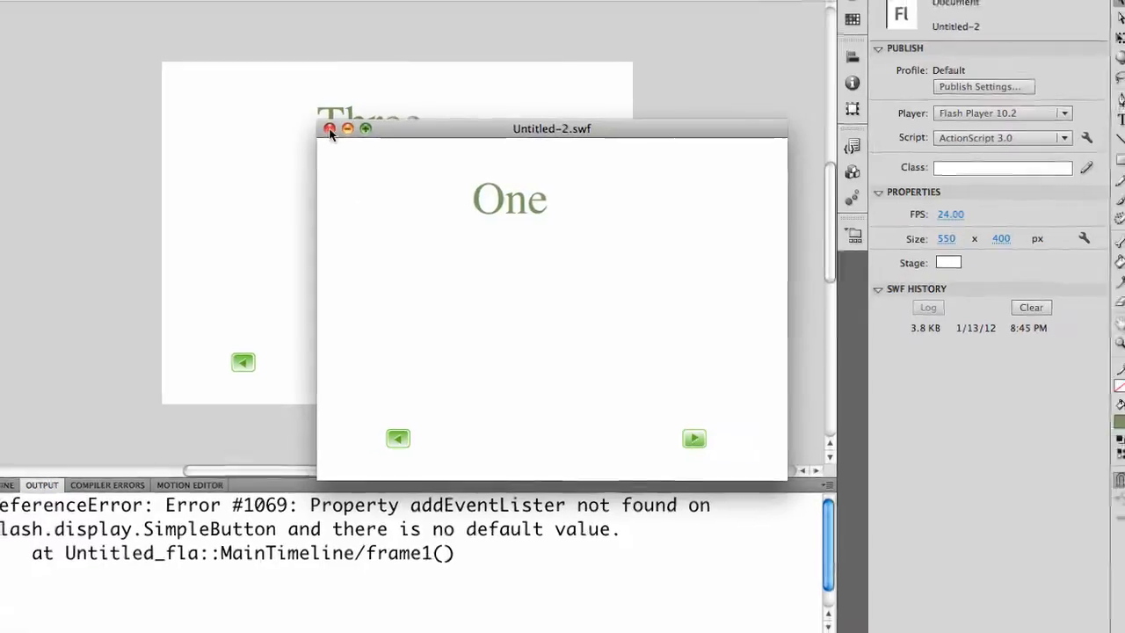
# - Close the test movie window after reading the addEventLister property error
pyautogui.click(330, 130)
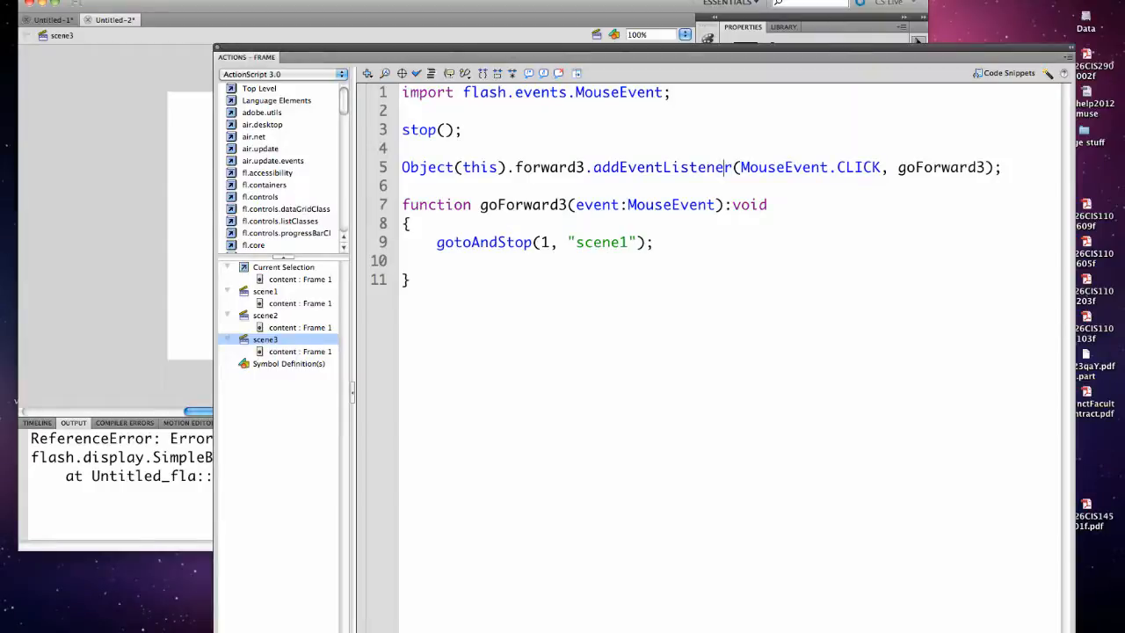
# - Fix addEventLister to addEventListener in scene1's script and run Check Syntax with 0 errors
pyautogui.click(299, 302)
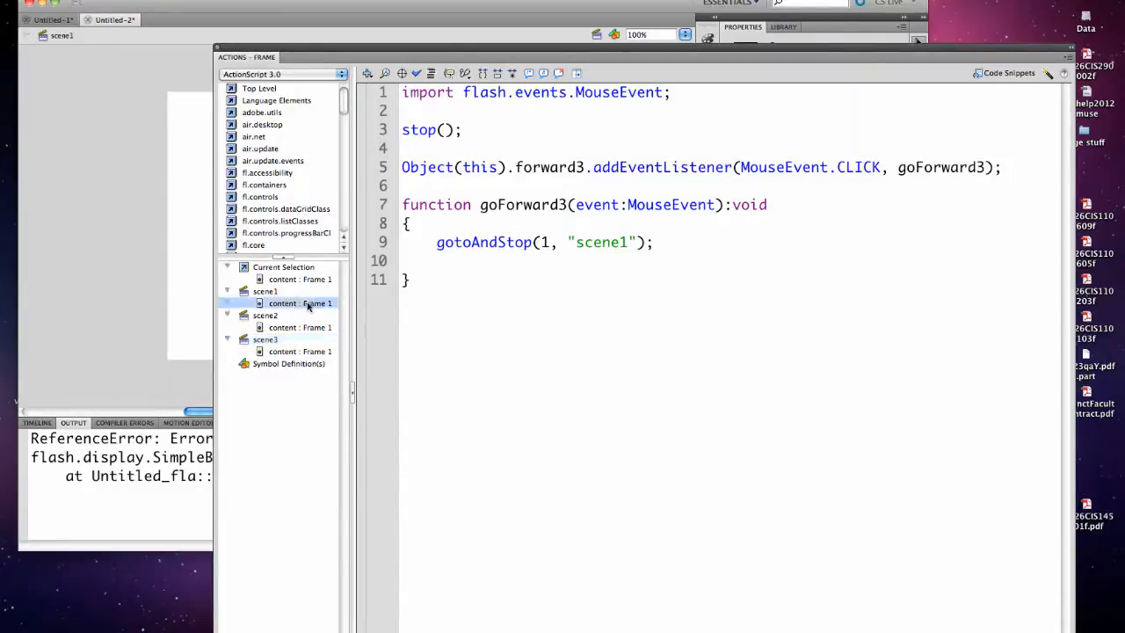
pyautogui.click(299, 303)
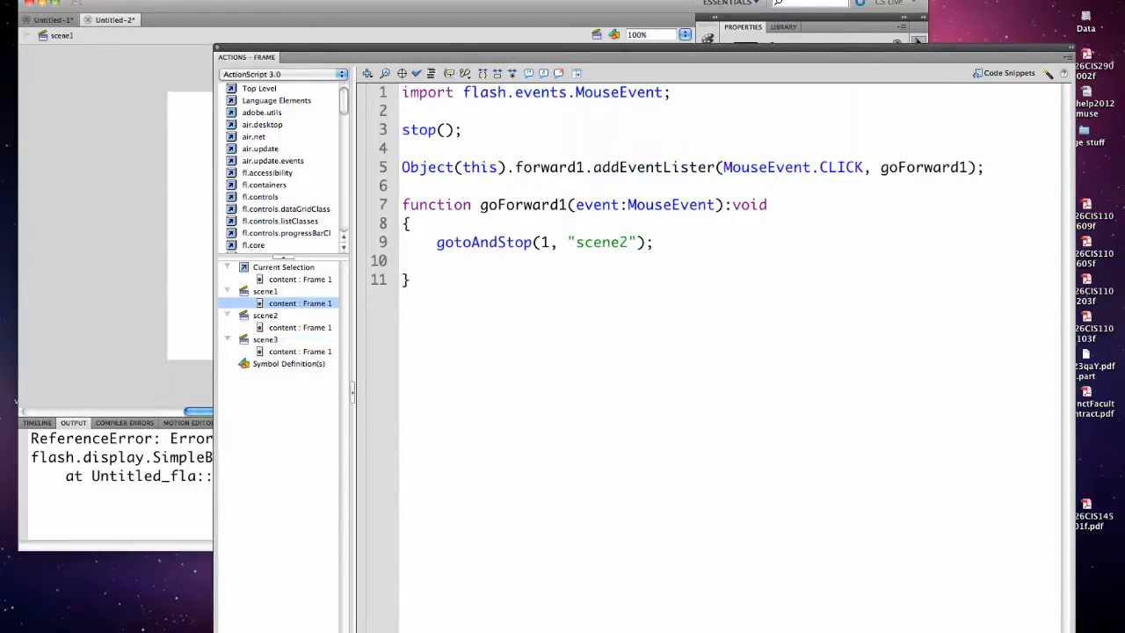
pyautogui.write('3')
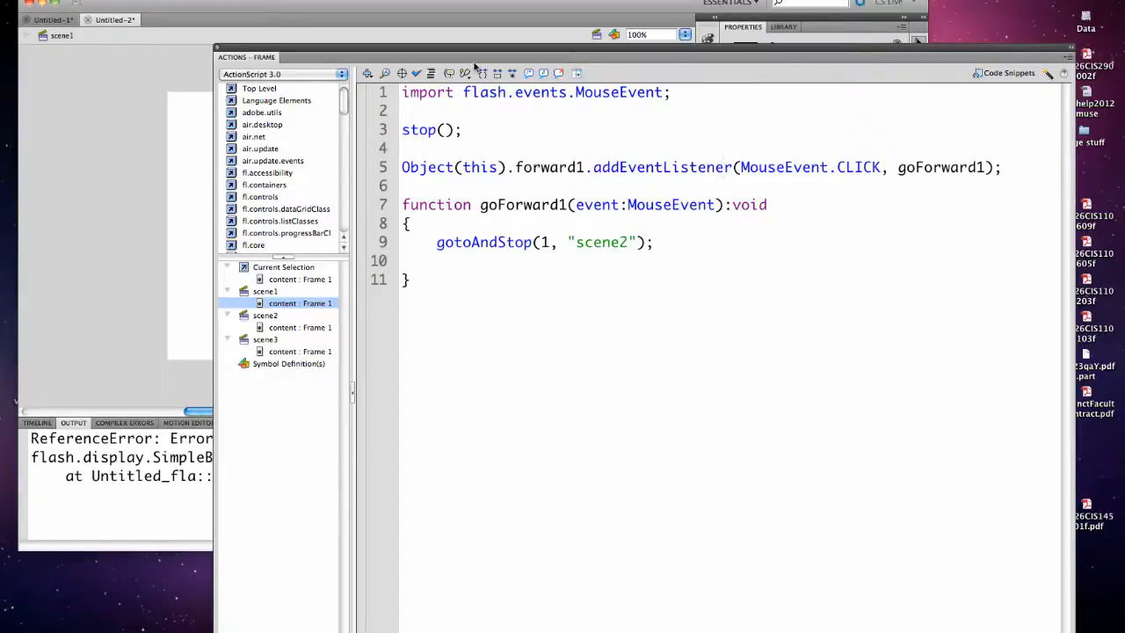
pyautogui.moveTo(415, 74)
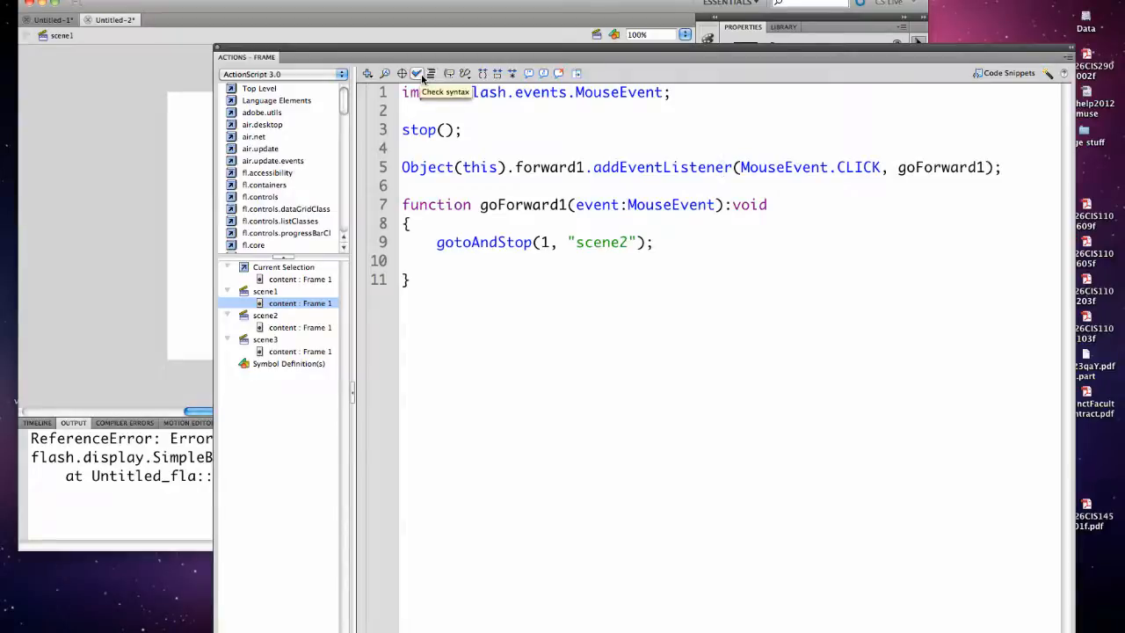
pyautogui.click(415, 74)
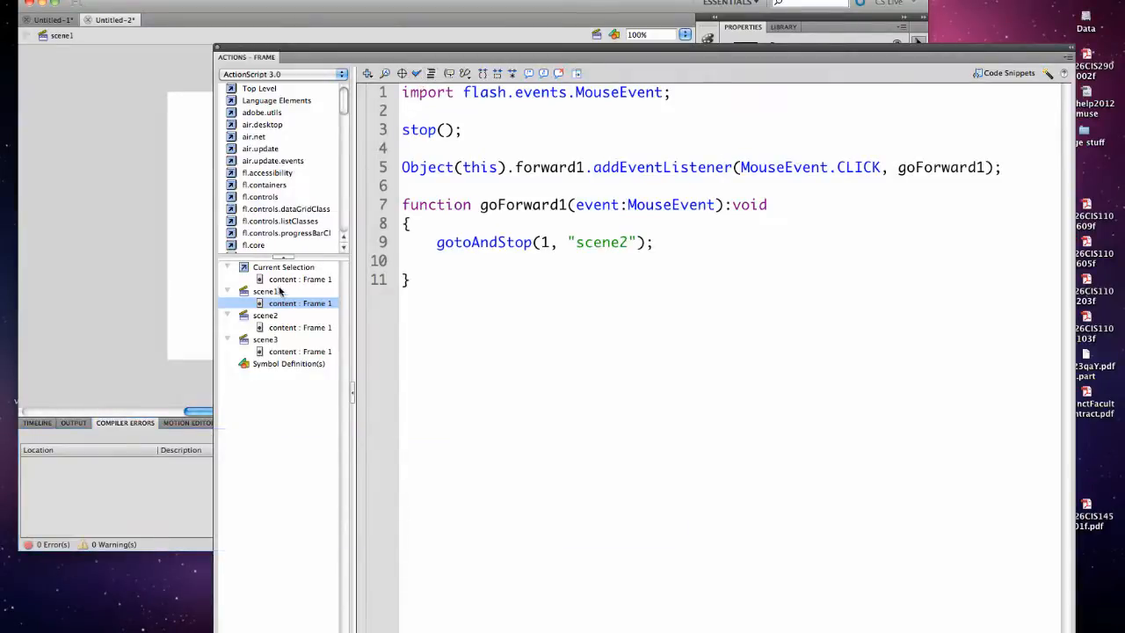
pyautogui.click(301, 327)
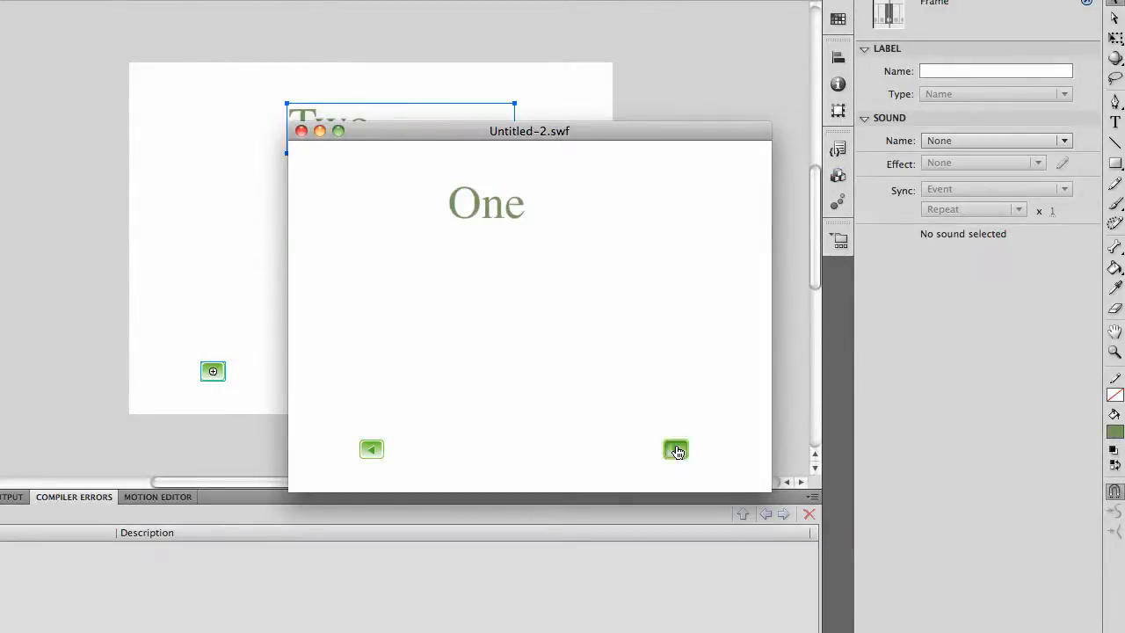
# - Advance the test slideshow from the One slide to the Two slide with the forward arrow
pyautogui.click(675, 450)
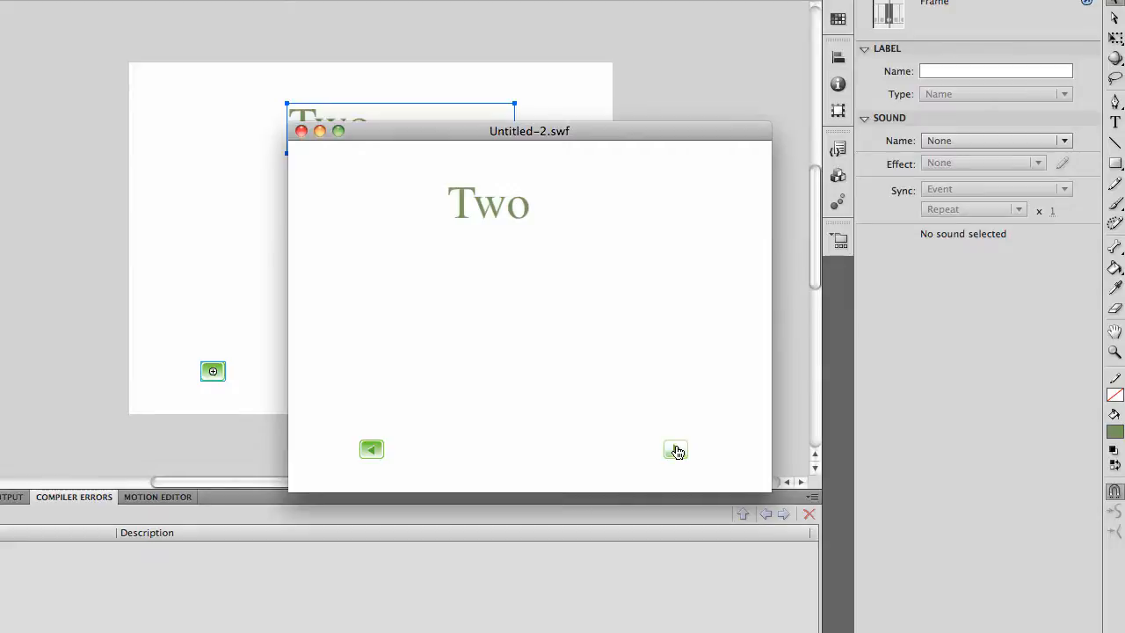